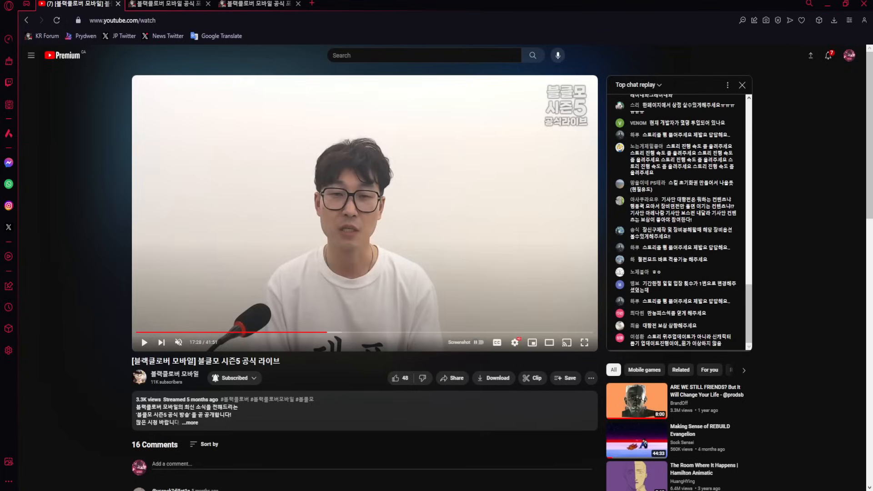
mouse_move(357, 245)
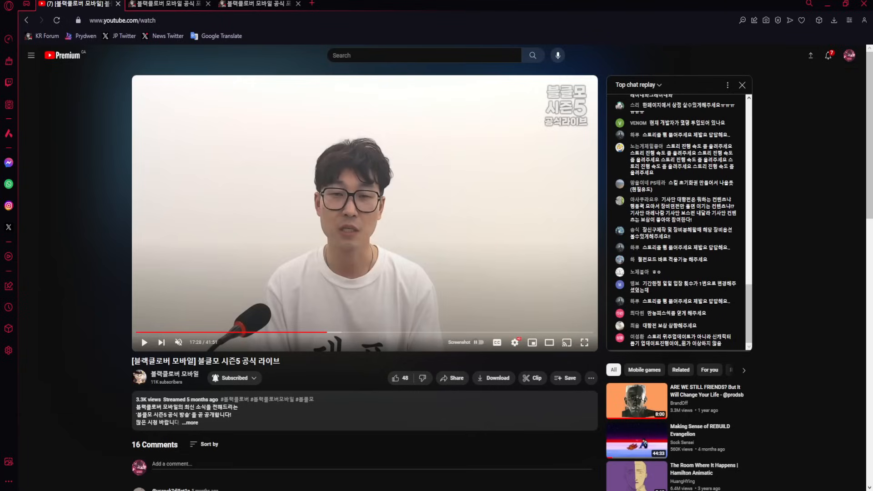
mouse_move(307, 378)
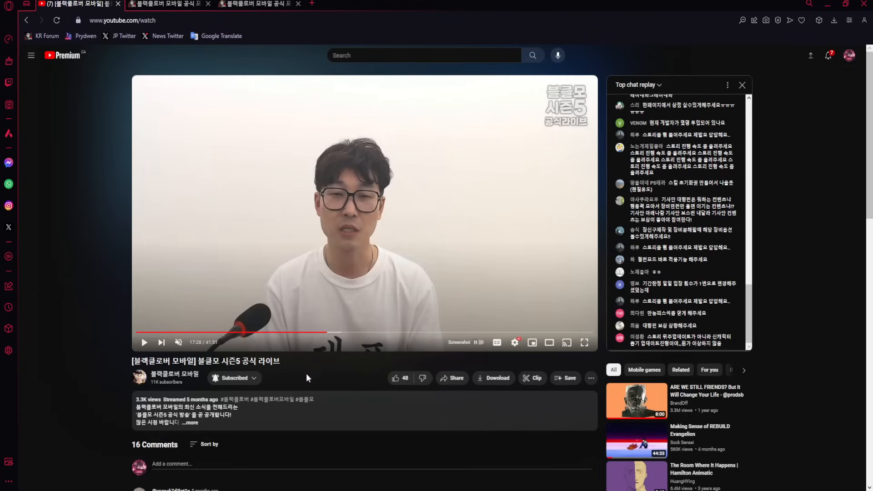
mouse_move(151, 385)
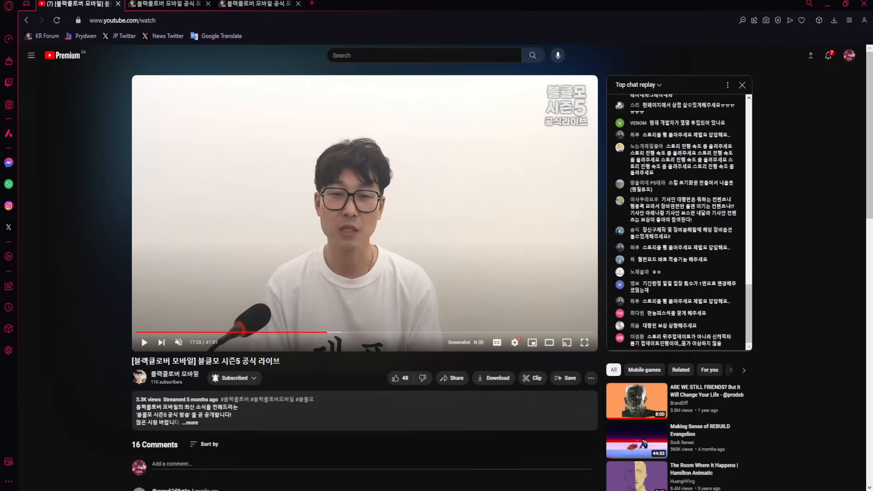
mouse_move(454, 358)
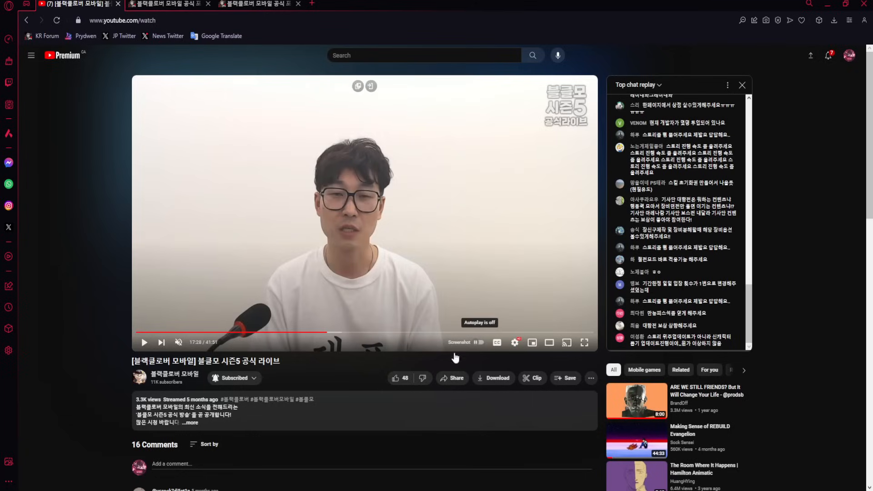
mouse_move(383, 362)
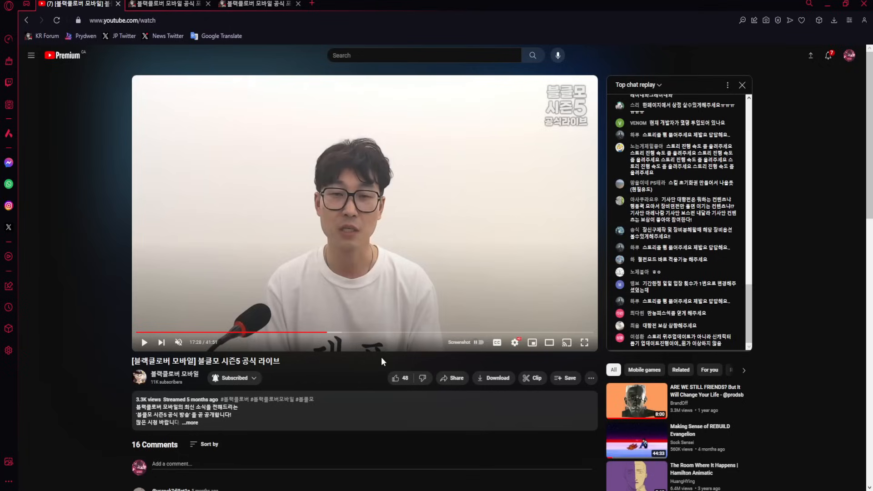
mouse_move(382, 362)
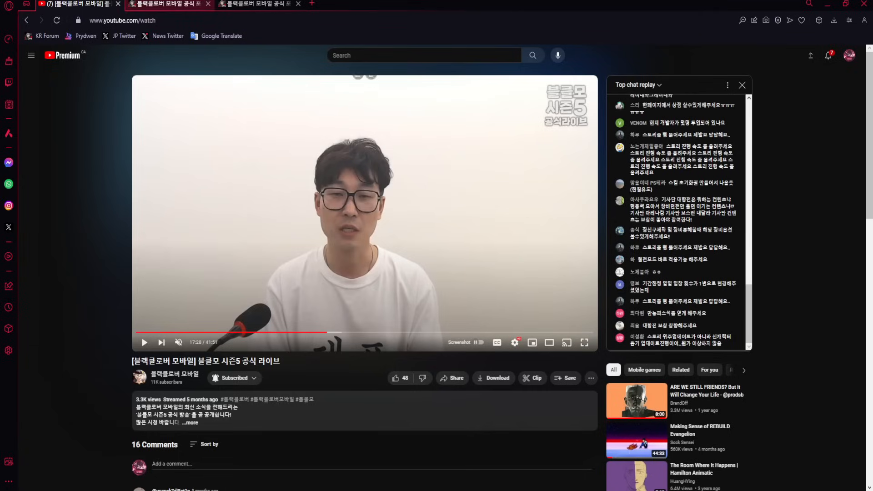
Bring up the Korean Developer Notes list and scroll up to notes 1 through 9.
left_click(256, 4)
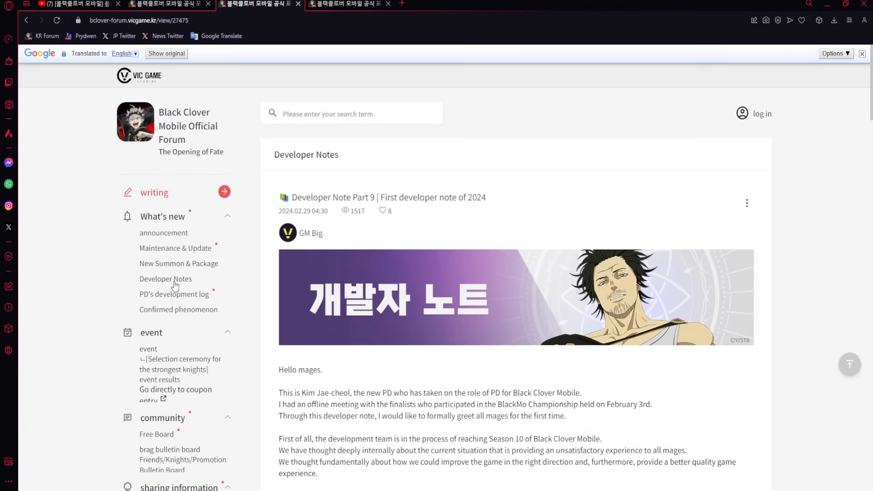
left_click(166, 54)
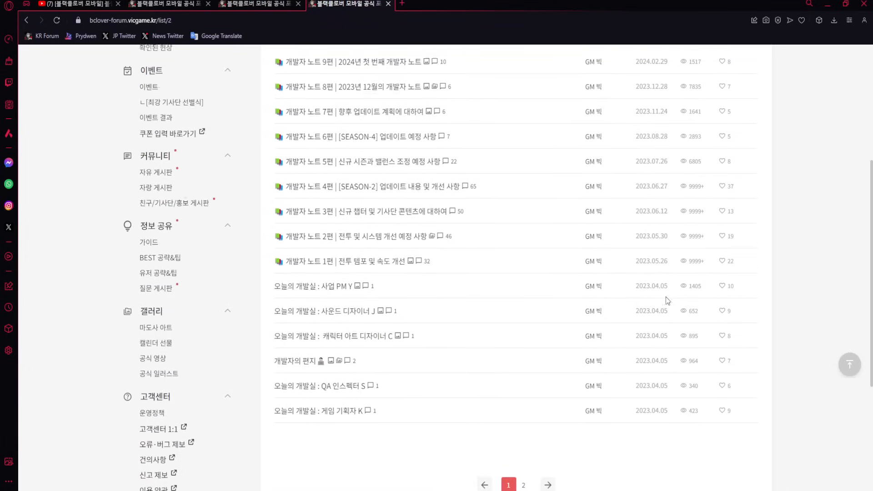
scroll("up", 3)
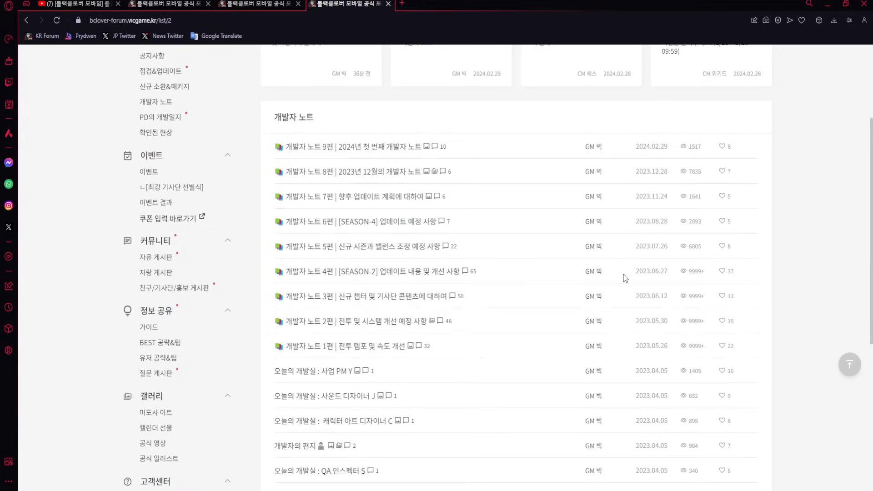
scroll("up", 3)
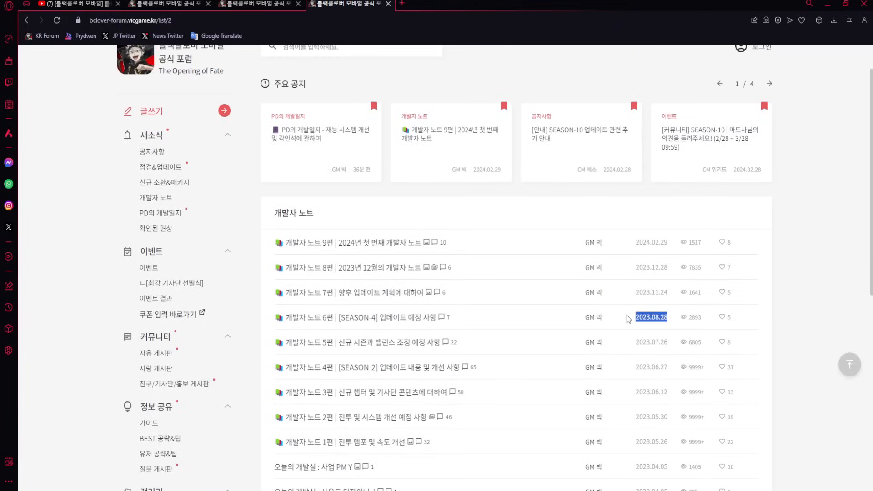
scroll("up", 3)
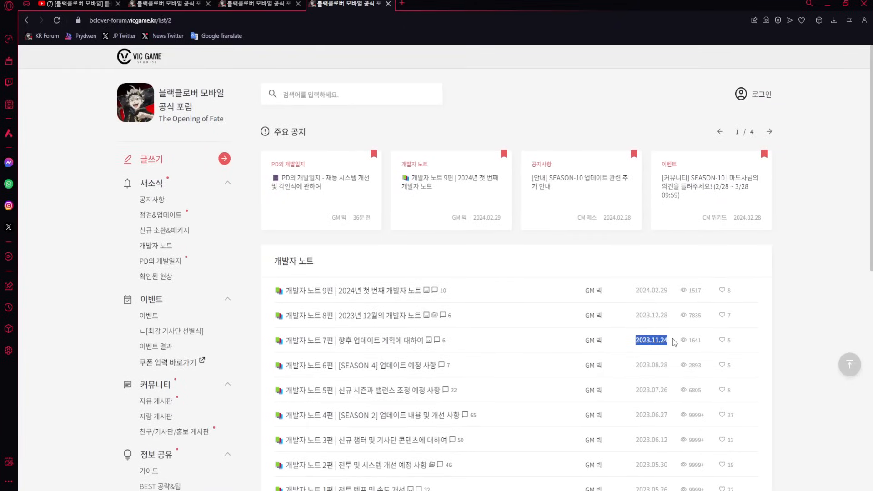
mouse_move(637, 288)
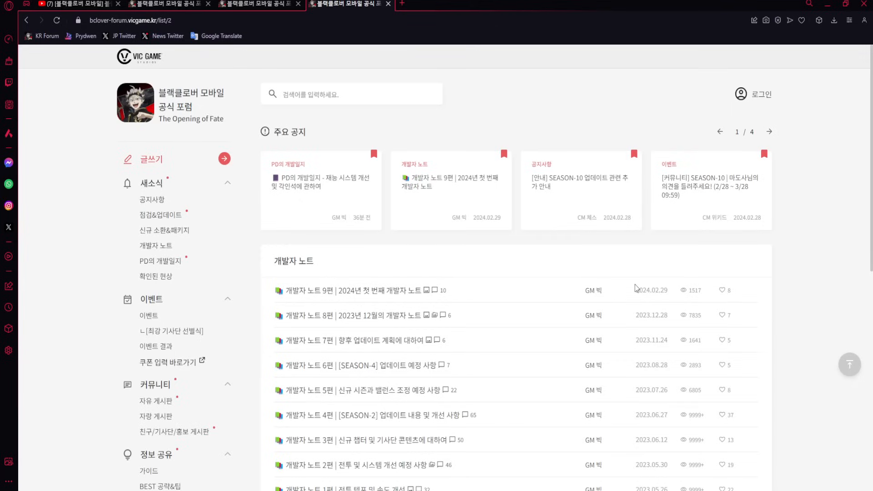
mouse_move(636, 288)
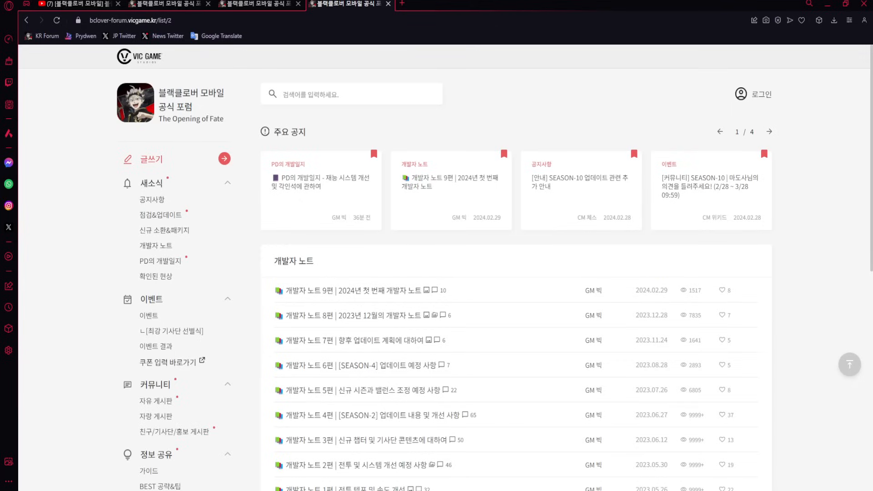
mouse_move(394, 231)
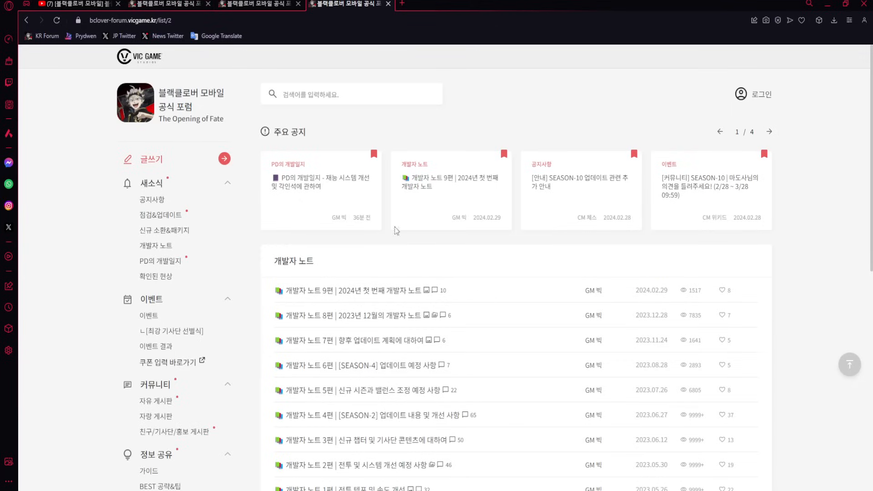
Return to translated Developer Note Part 9, briefly marking the new PD's role sentence.
left_click(72, 5)
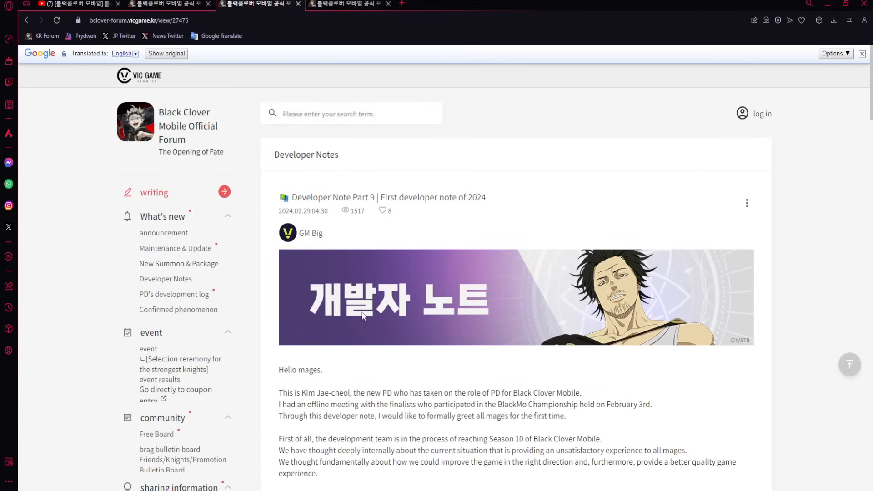
mouse_move(311, 282)
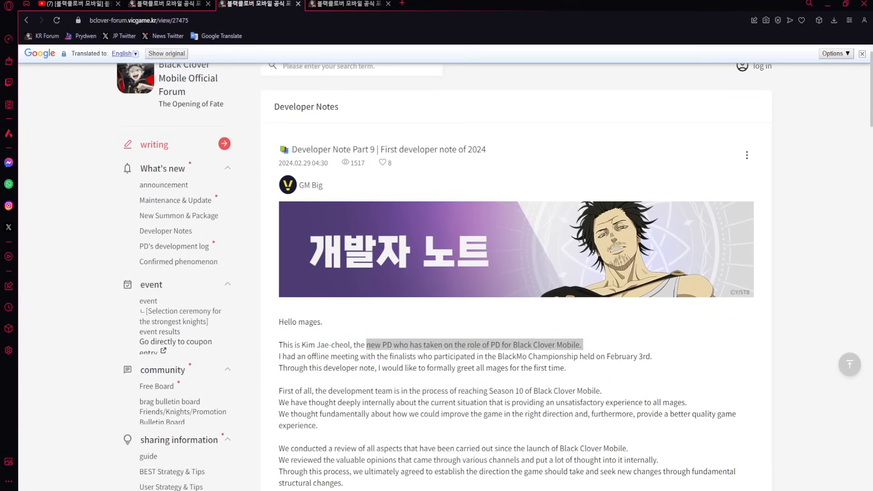
left_click(320, 348)
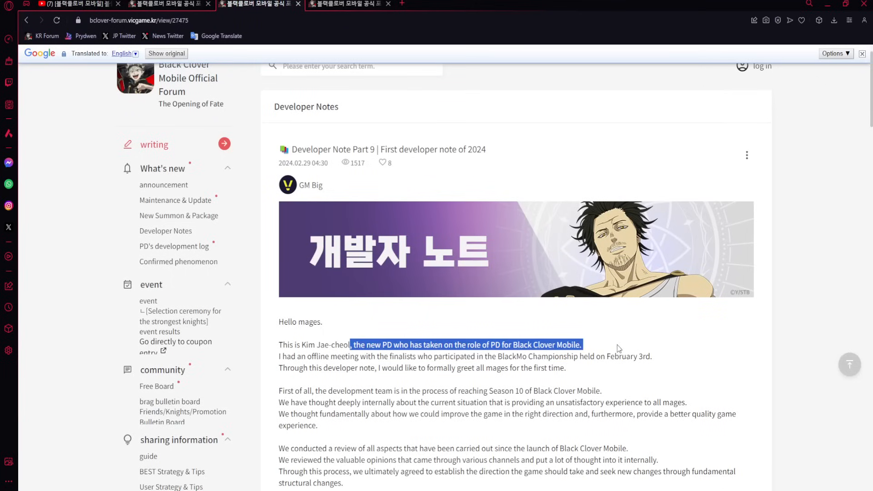
left_click(618, 348)
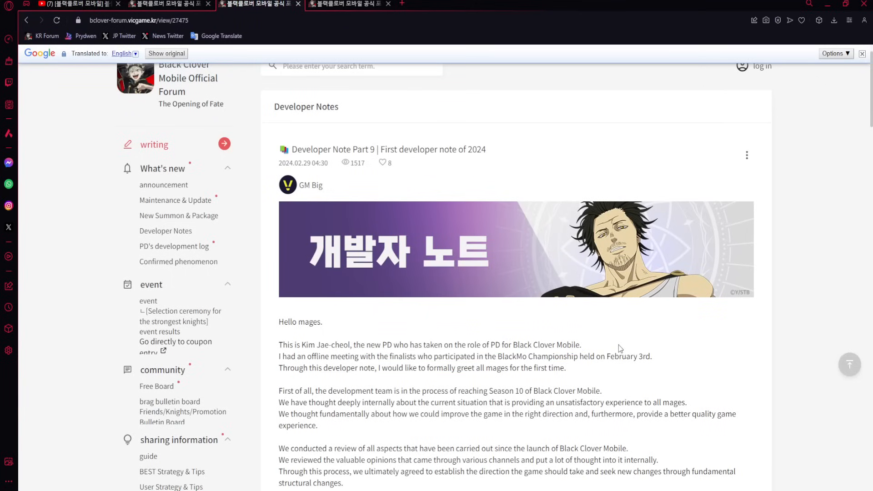
scroll("down", 3)
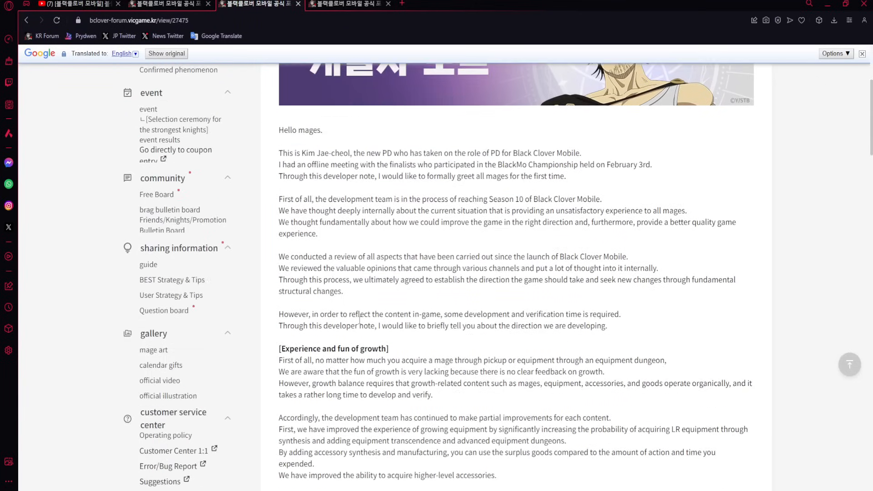
scroll("down", 3)
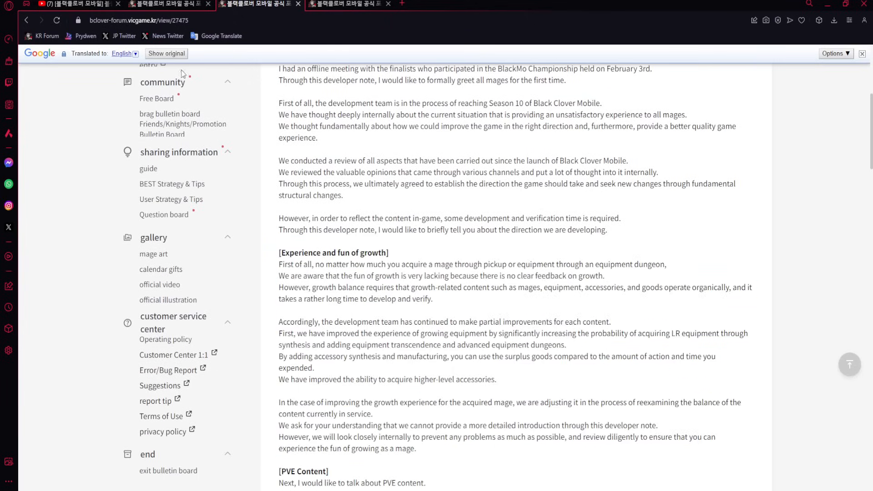
Glance at the PD development log, then scroll Part 9 to its 1st anniversary ending.
left_click(162, 4)
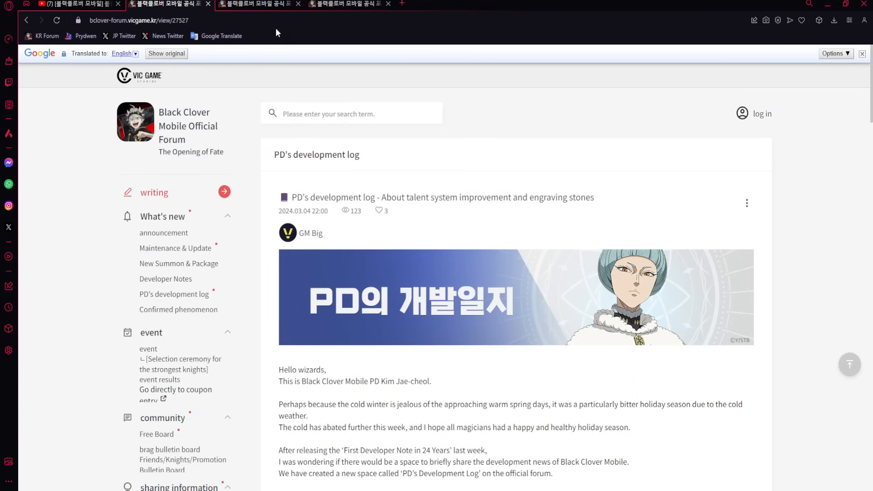
left_click(259, 4)
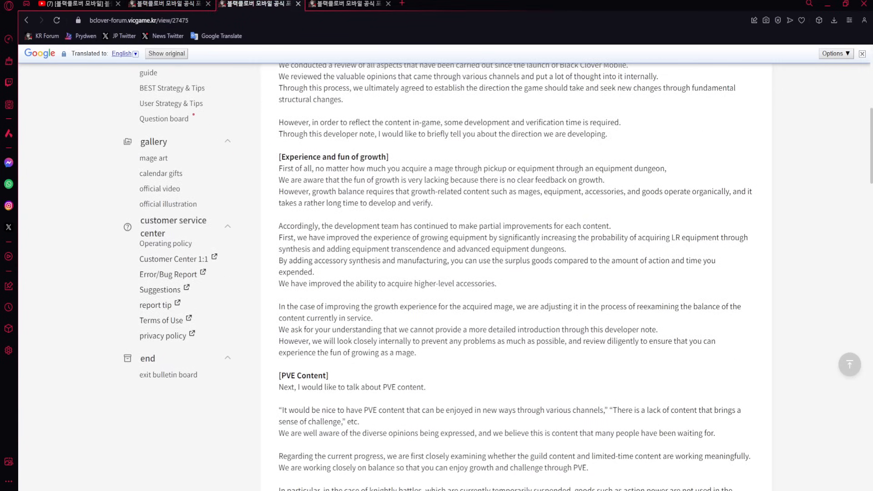
scroll("down", 3)
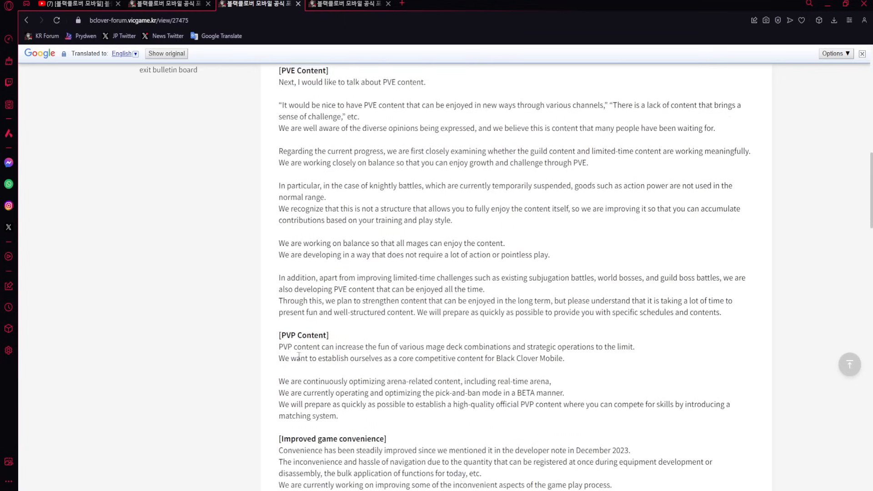
scroll("down", 3)
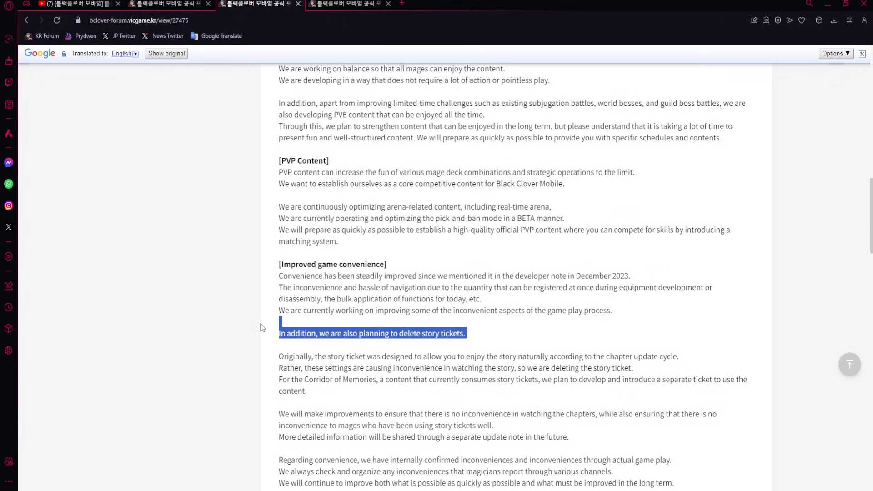
scroll("down", 3)
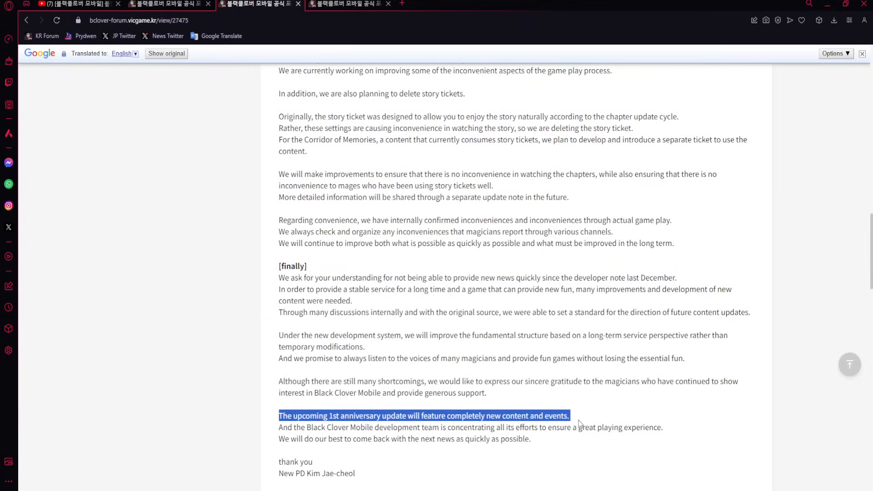
left_click(162, 4)
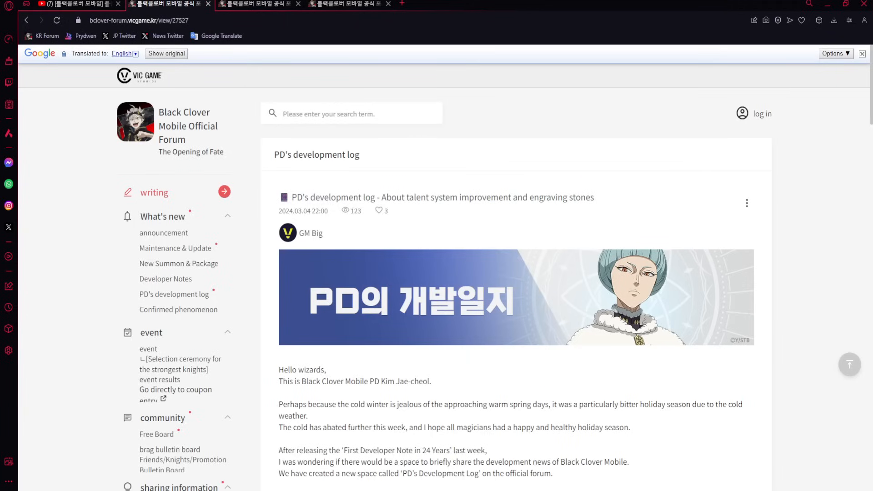
mouse_move(296, 194)
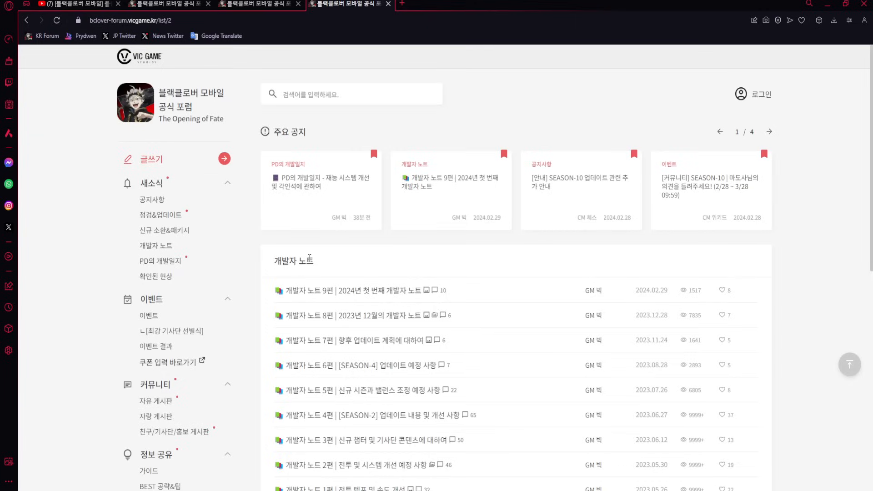
left_click(320, 181)
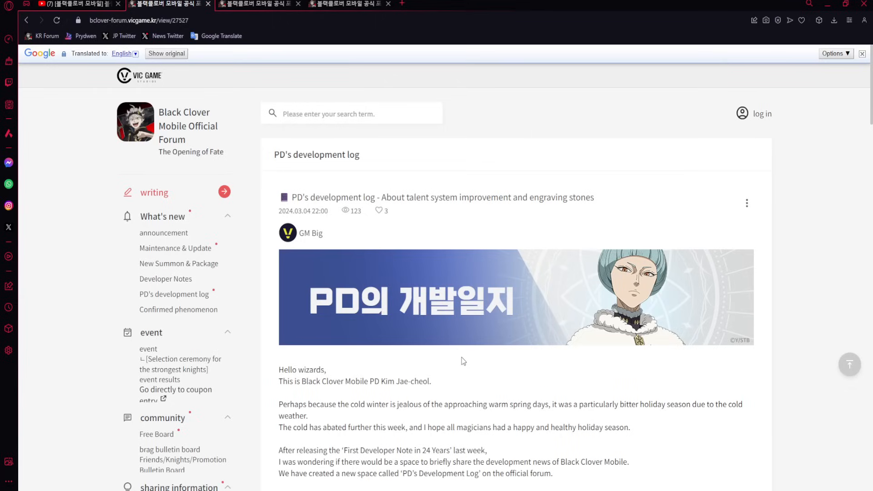
mouse_move(337, 289)
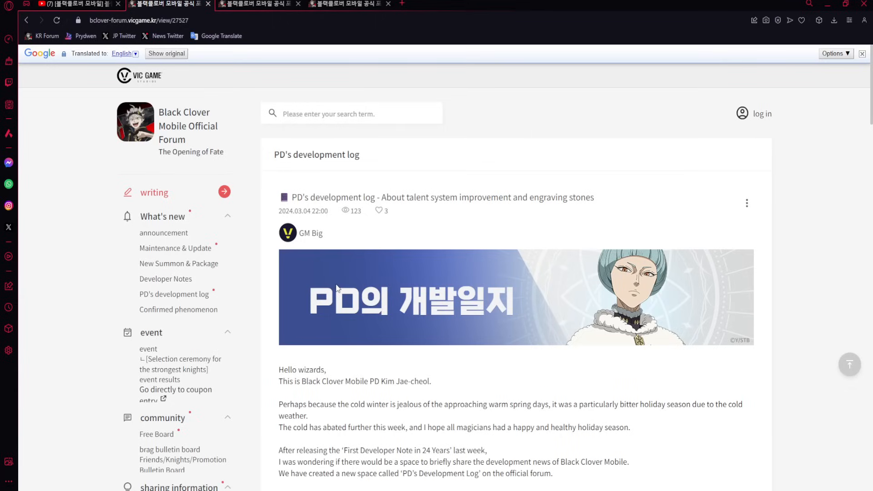
mouse_move(363, 282)
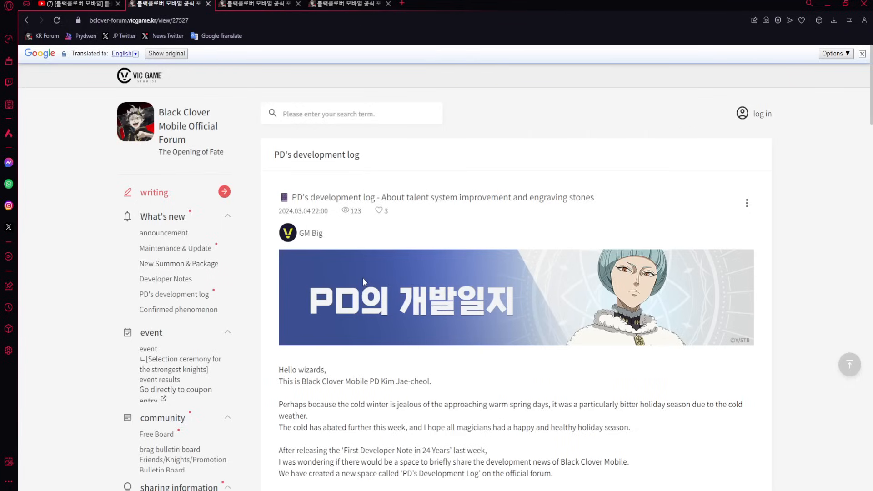
mouse_move(364, 282)
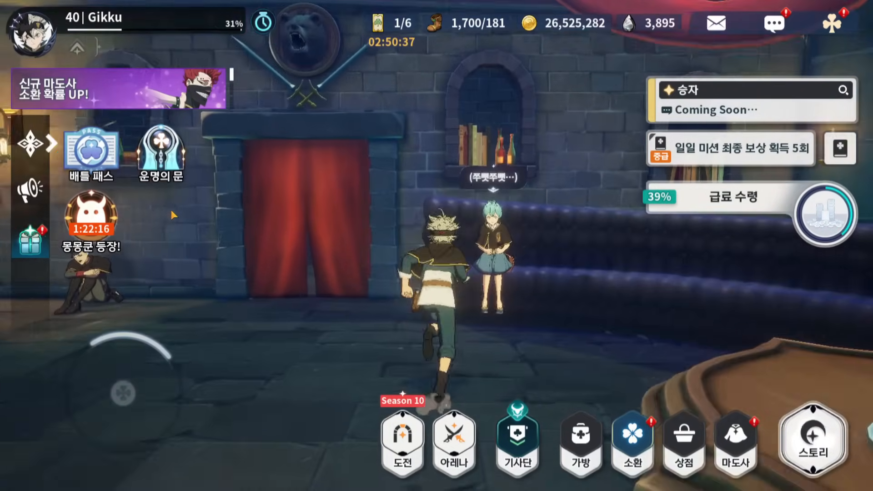
Open Grey's item conversion and browse talent awakening and equipment enchantment material conversions.
left_click(485, 262)
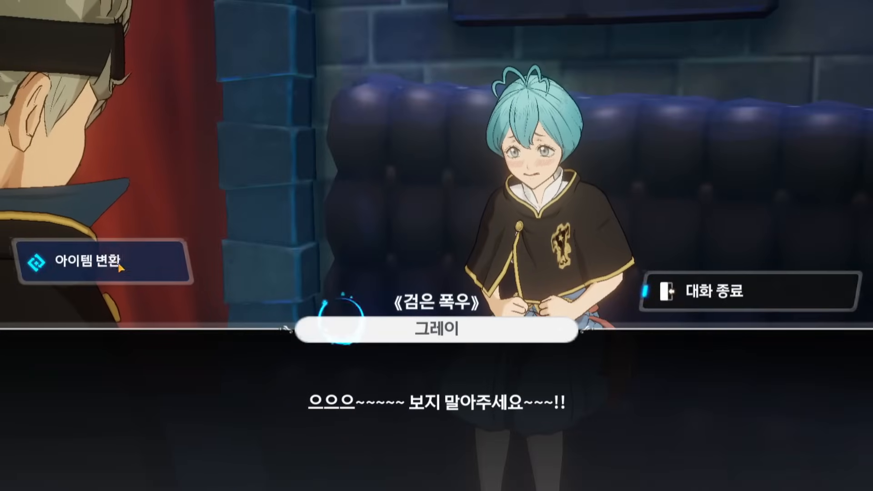
left_click(103, 262)
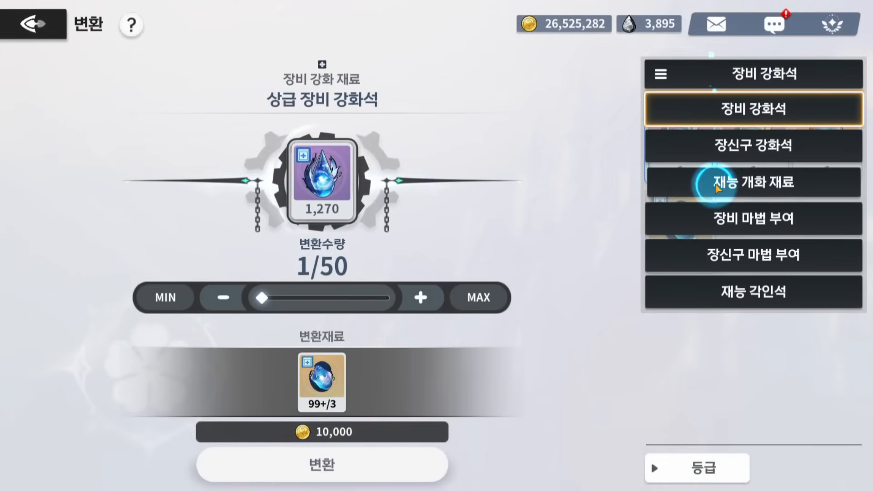
left_click(753, 182)
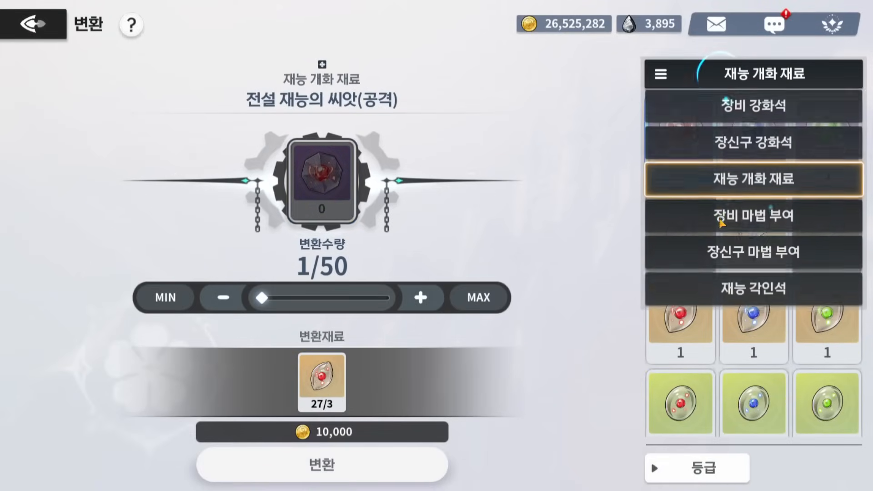
left_click(753, 215)
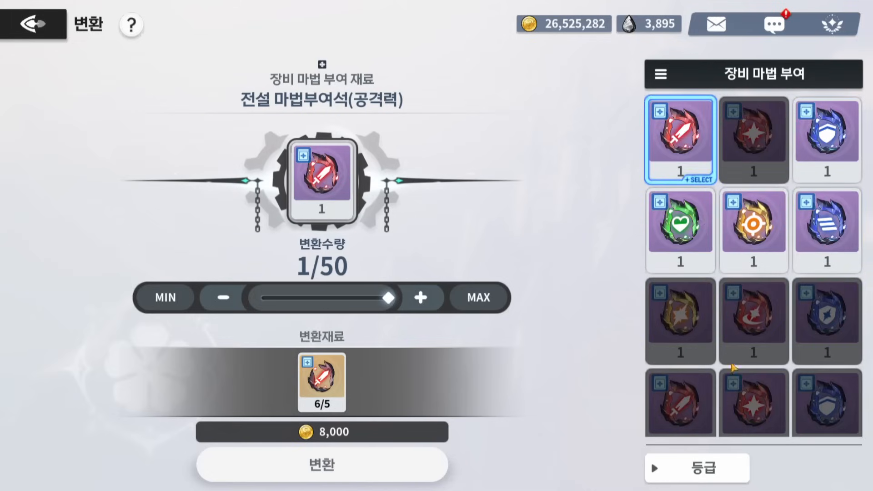
Switch to Talent Engraving Stone conversions and inspect the legendary life and speed stones.
left_click(660, 74)
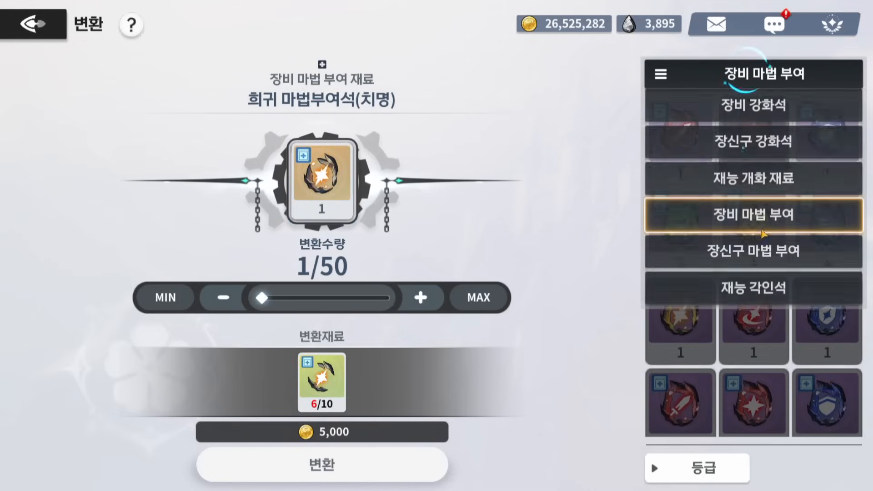
left_click(752, 179)
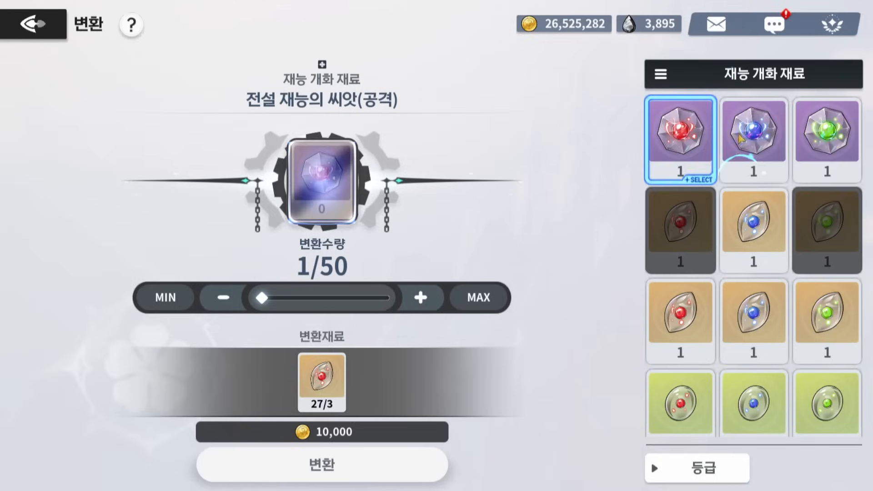
left_click(661, 73)
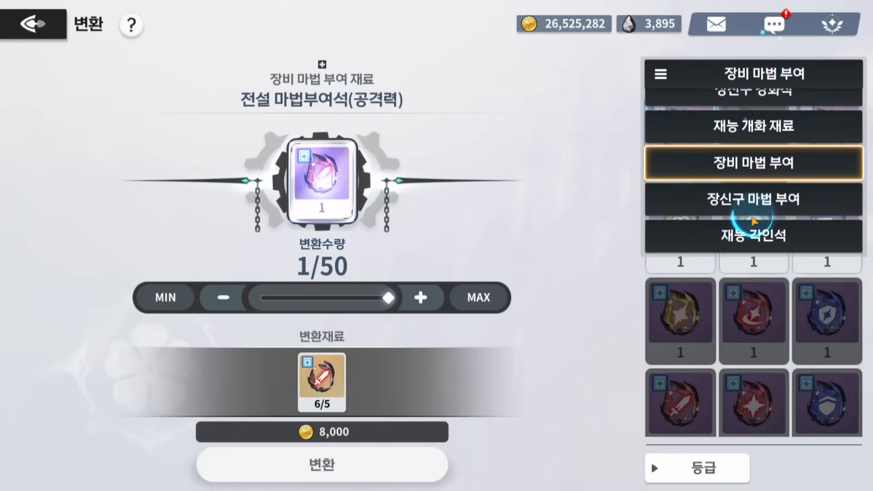
left_click(753, 198)
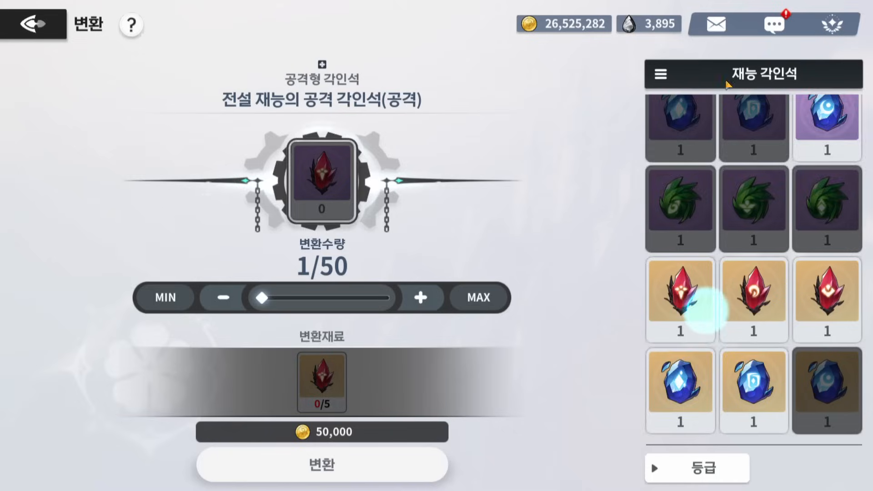
left_click(826, 390)
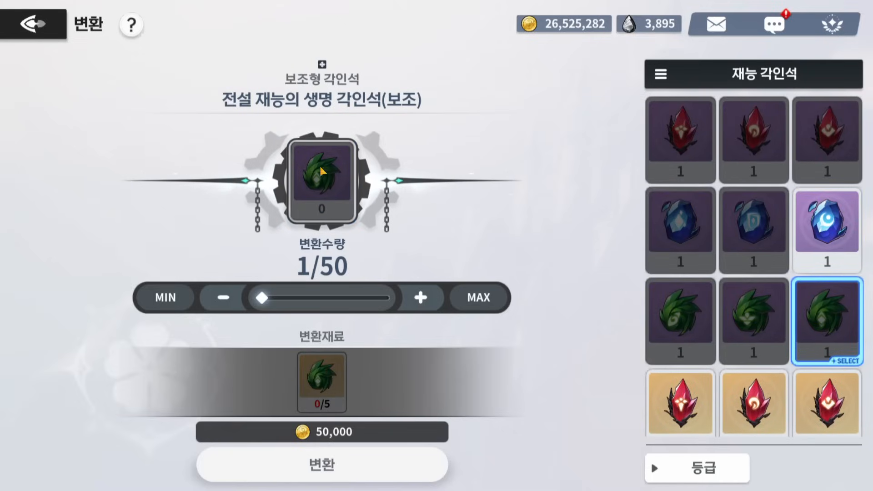
left_click(680, 321)
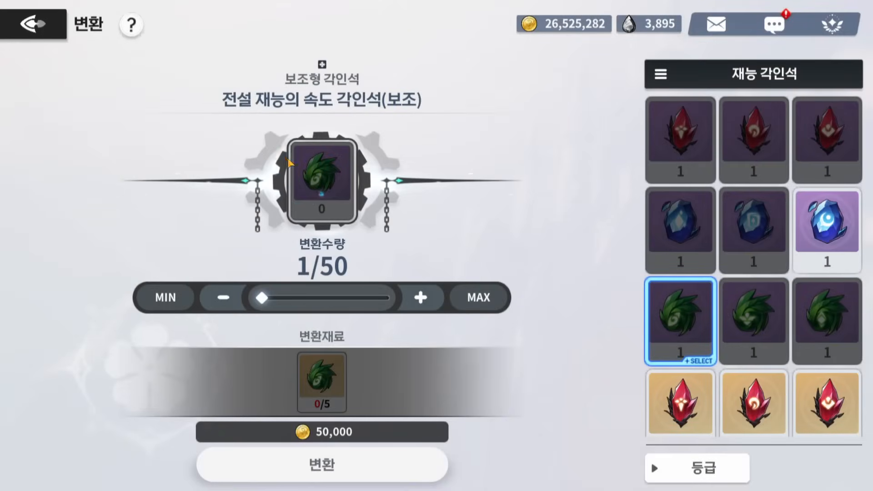
scroll("down", 3)
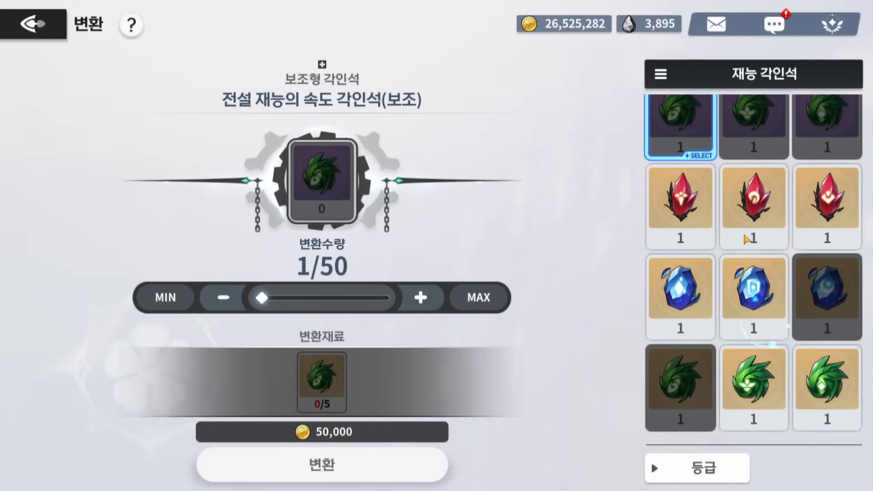
scroll("down", 3)
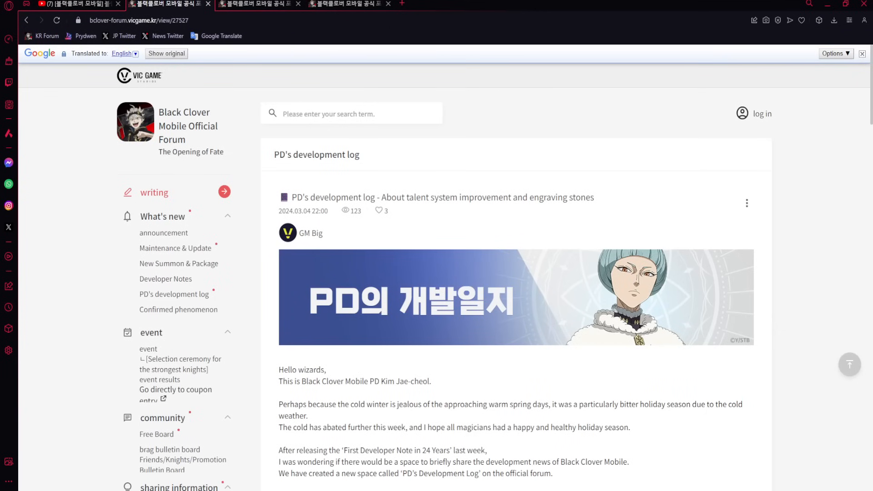
Scroll the translated log to the [Current problems and direction for improvement] heading.
scroll("down", 3)
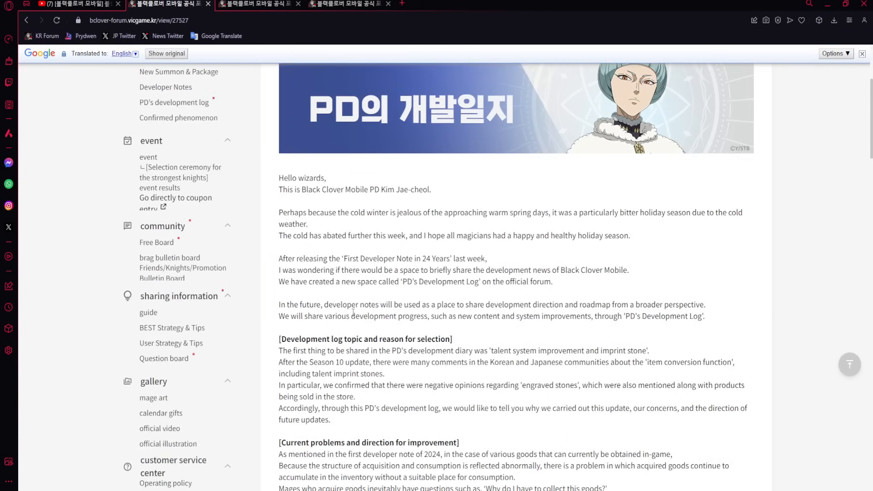
mouse_move(698, 344)
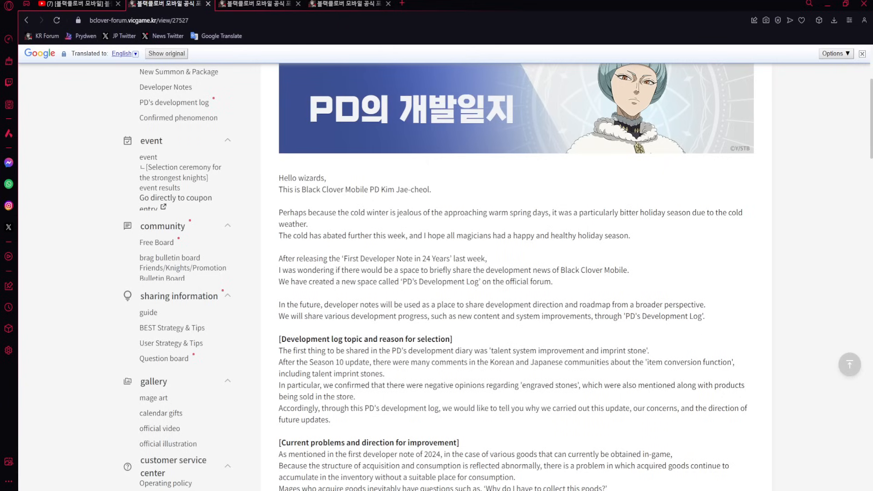
mouse_move(453, 380)
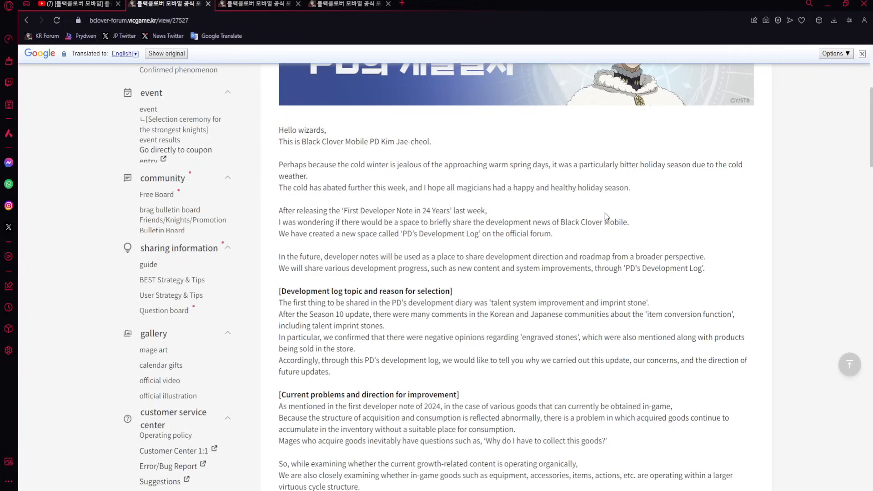
mouse_move(489, 218)
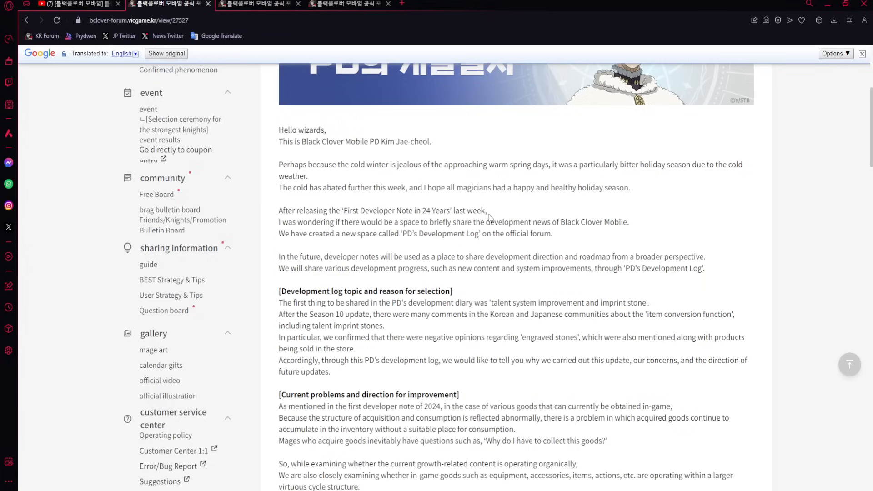
mouse_move(699, 233)
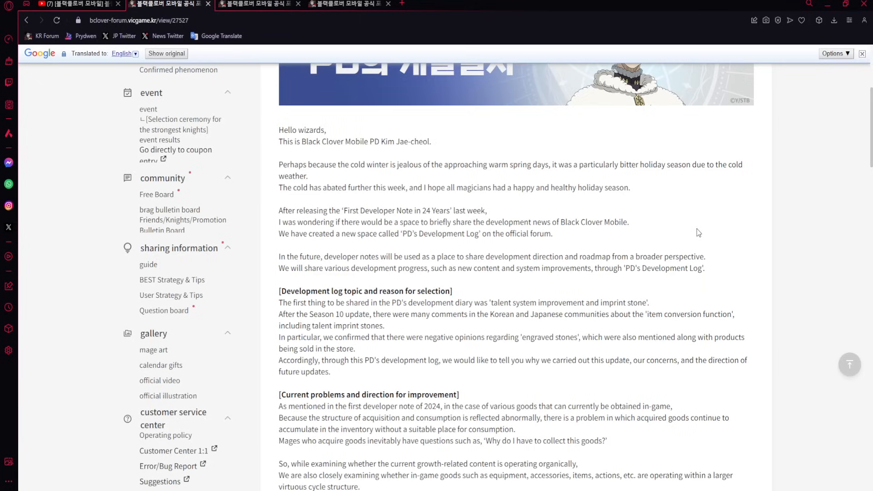
mouse_move(573, 225)
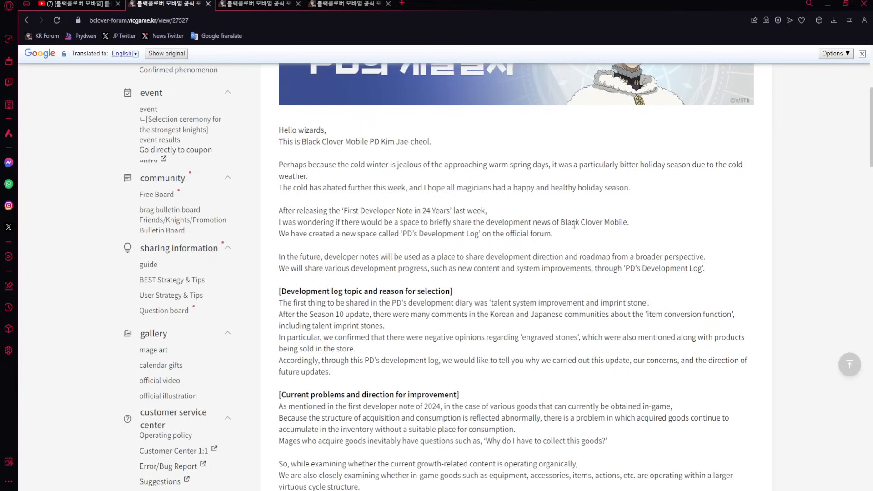
scroll("up", 3)
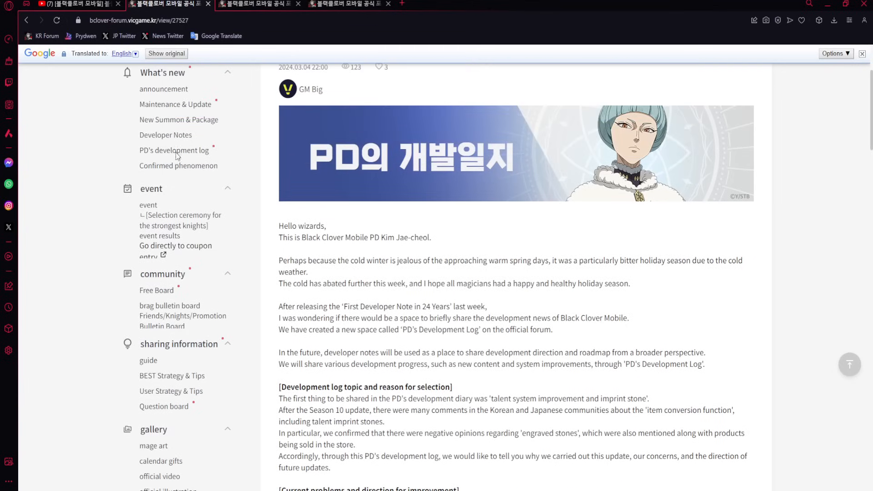
scroll("down", 3)
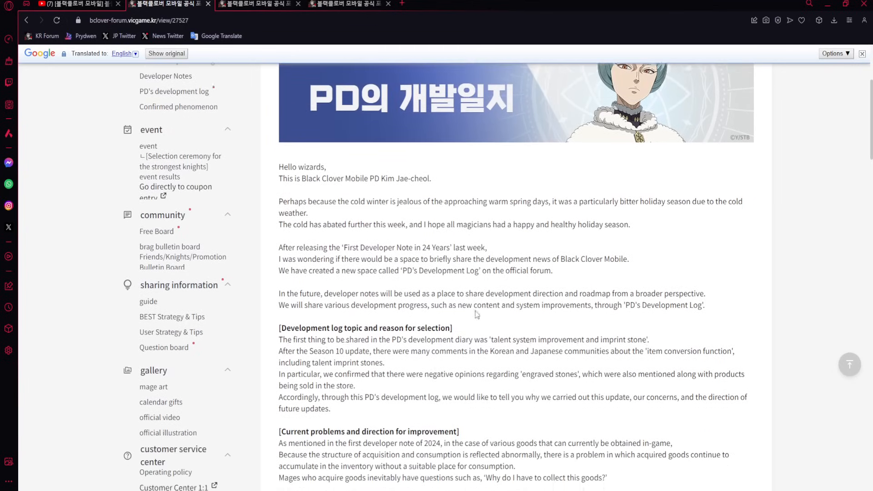
scroll("down", 3)
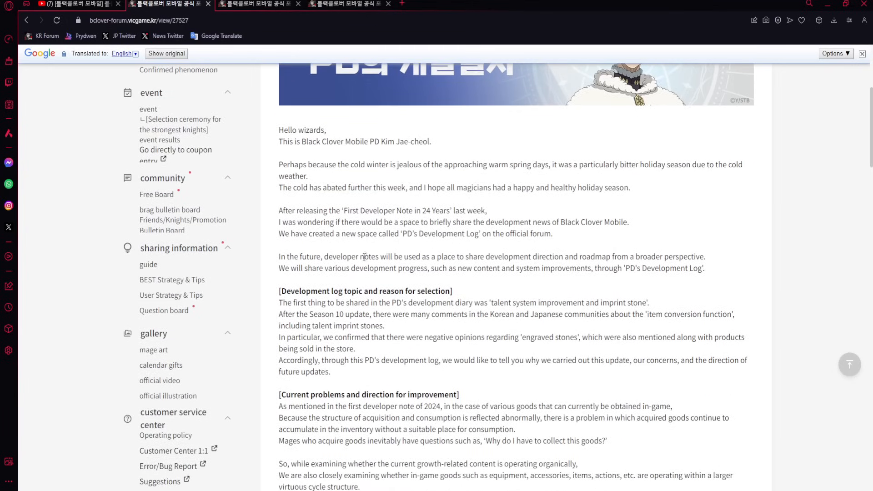
mouse_move(721, 268)
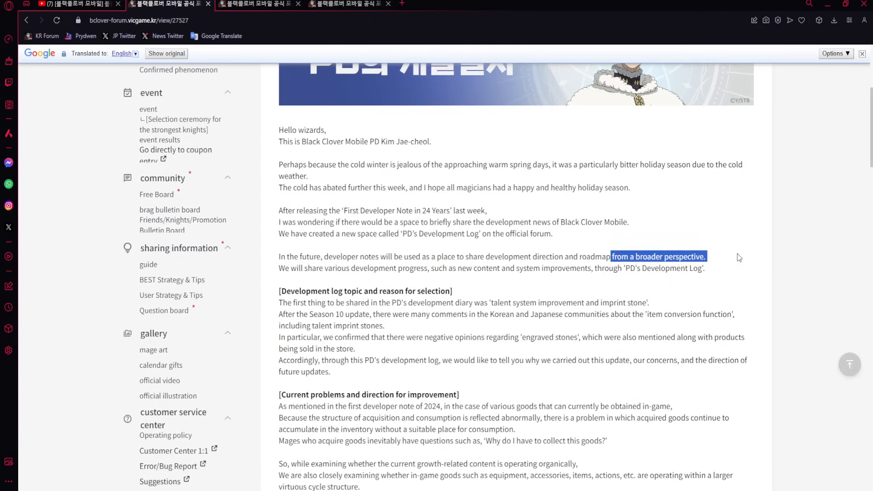
left_click(738, 255)
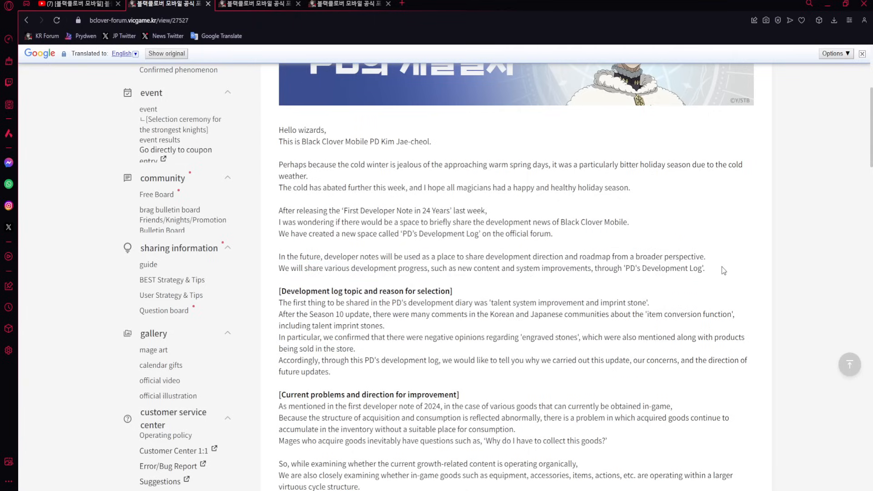
scroll("down", 3)
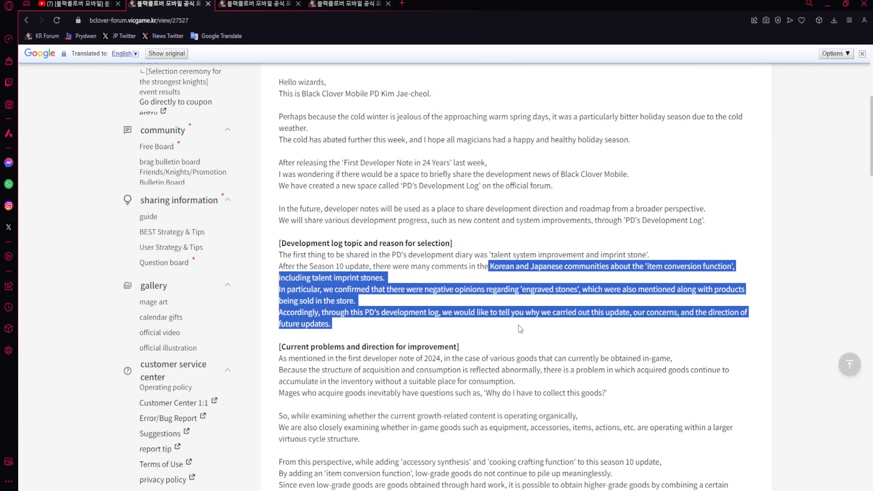
scroll("down", 3)
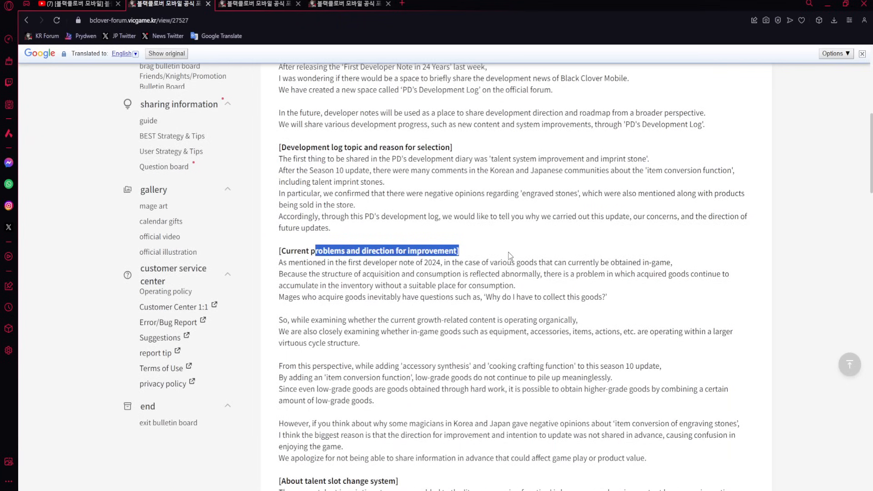
scroll("down", 3)
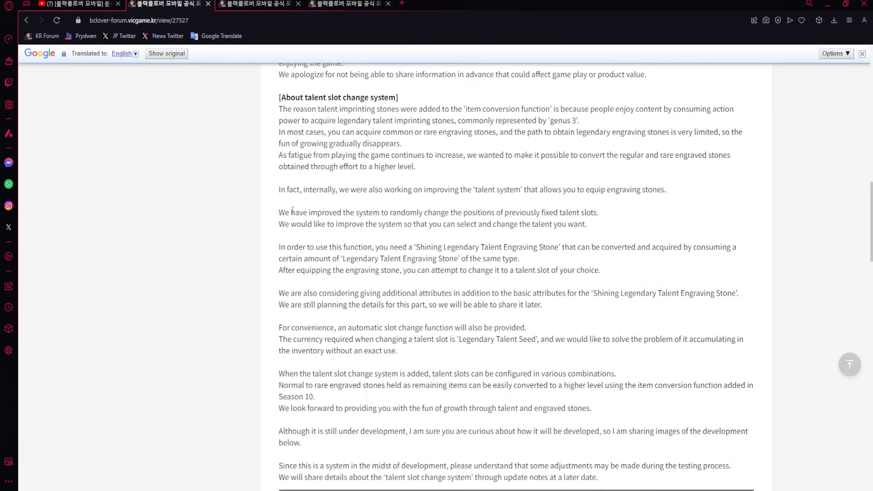
scroll("up", 3)
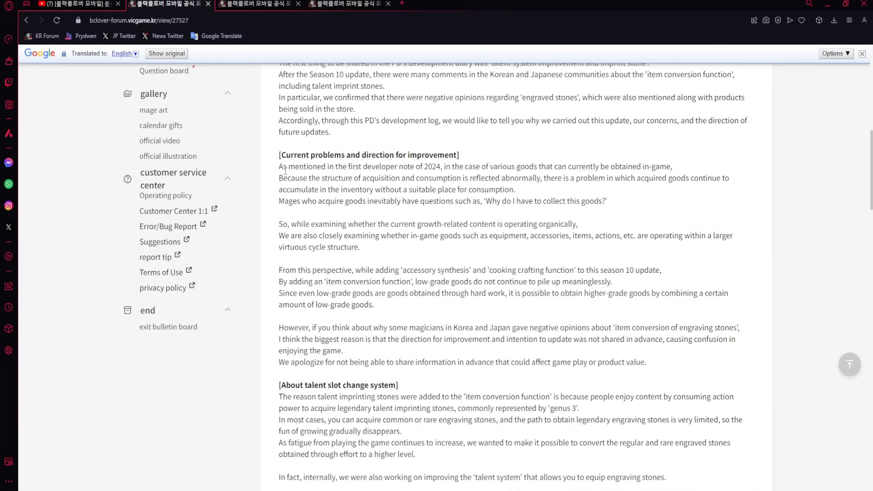
mouse_move(738, 178)
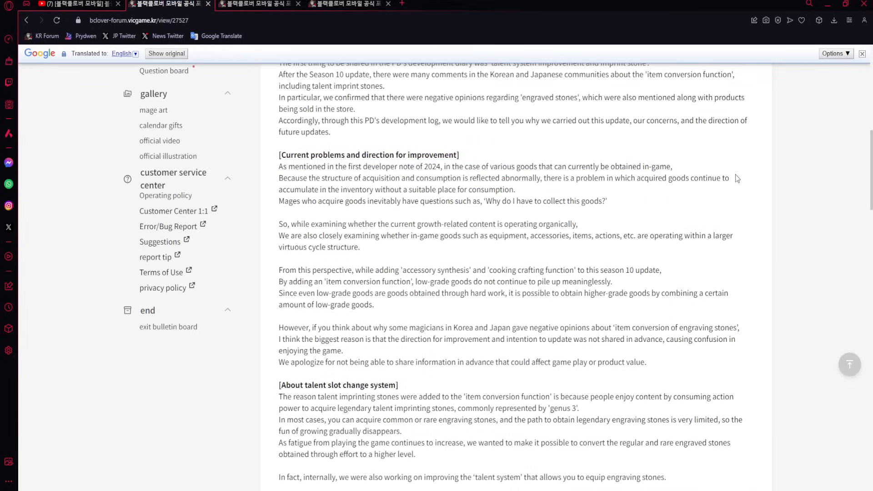
mouse_move(713, 174)
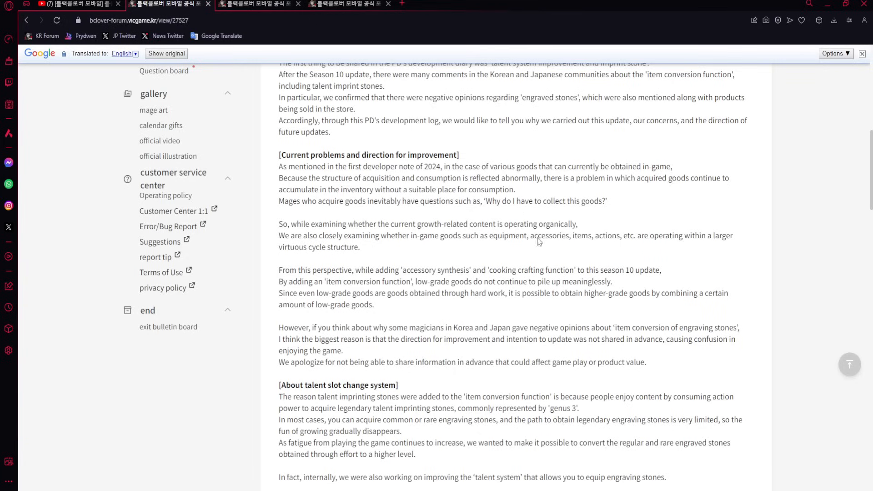
double_click(404, 270)
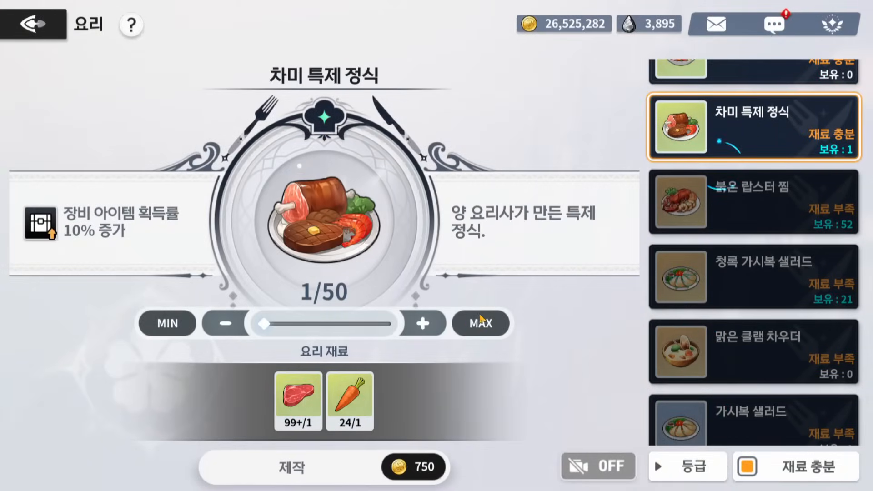
Cook one more 차미 특제 정식 special set meal from the recipe list.
left_click(289, 467)
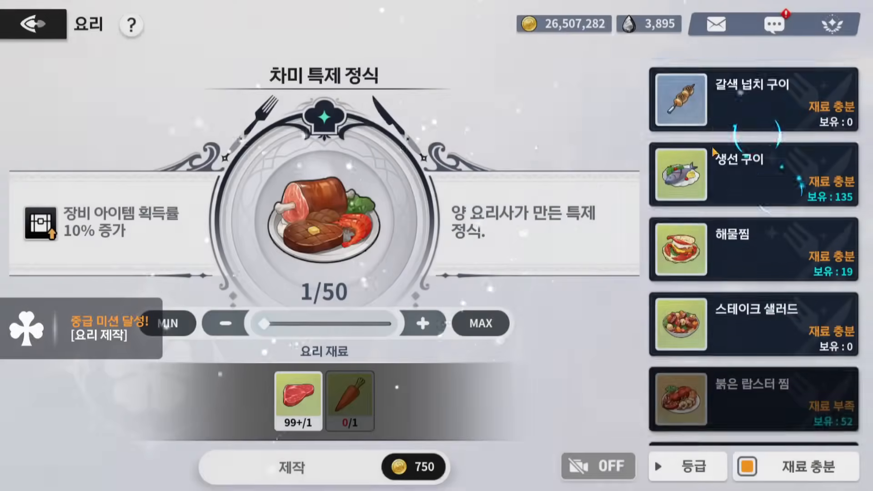
left_click(752, 207)
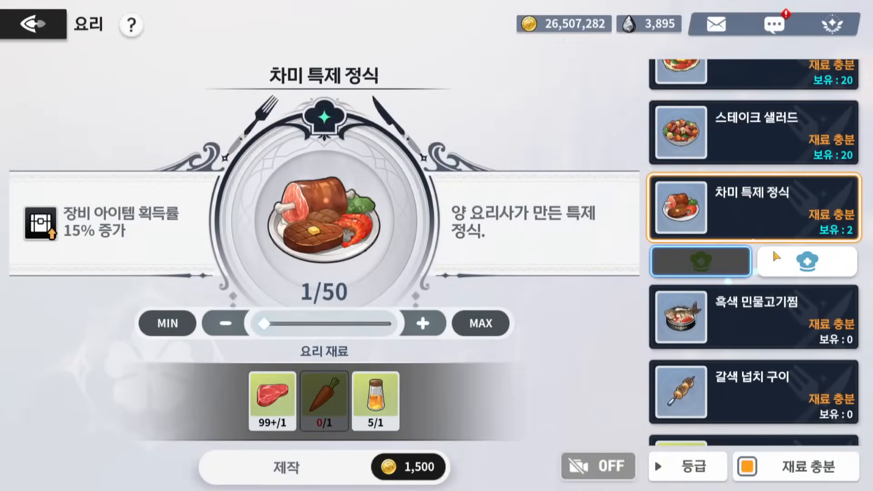
left_click(285, 466)
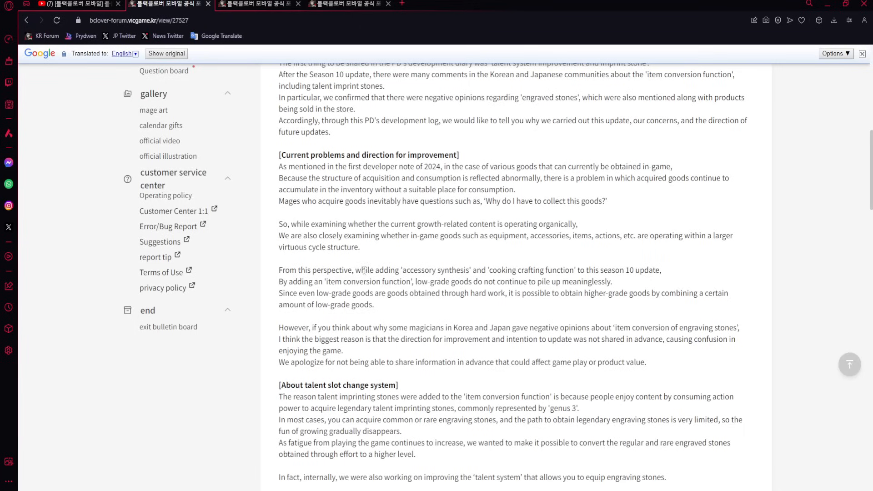
mouse_move(516, 325)
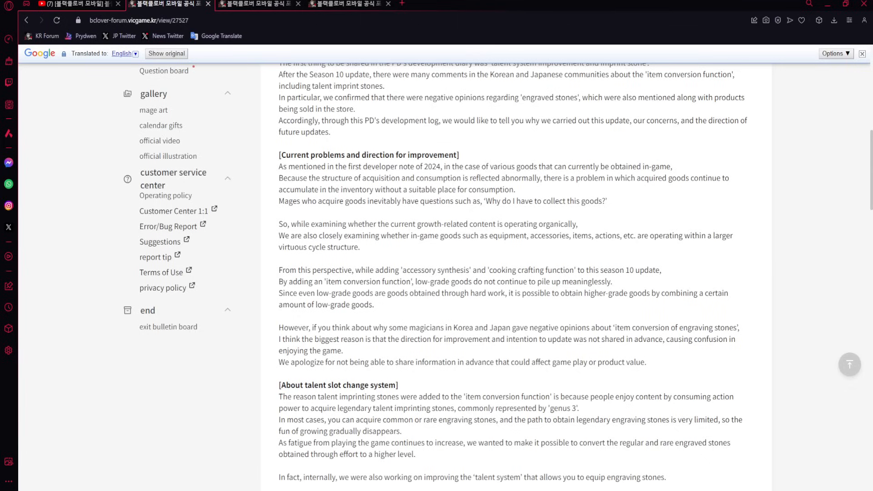
mouse_move(748, 333)
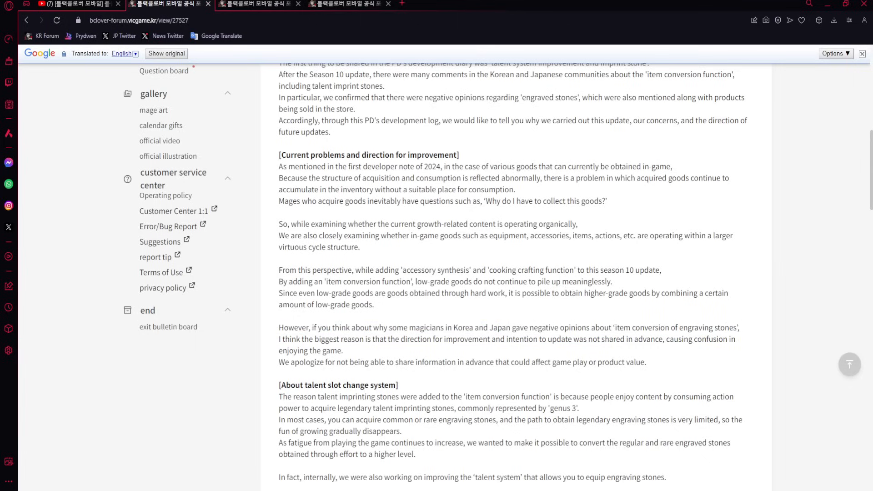
mouse_move(483, 351)
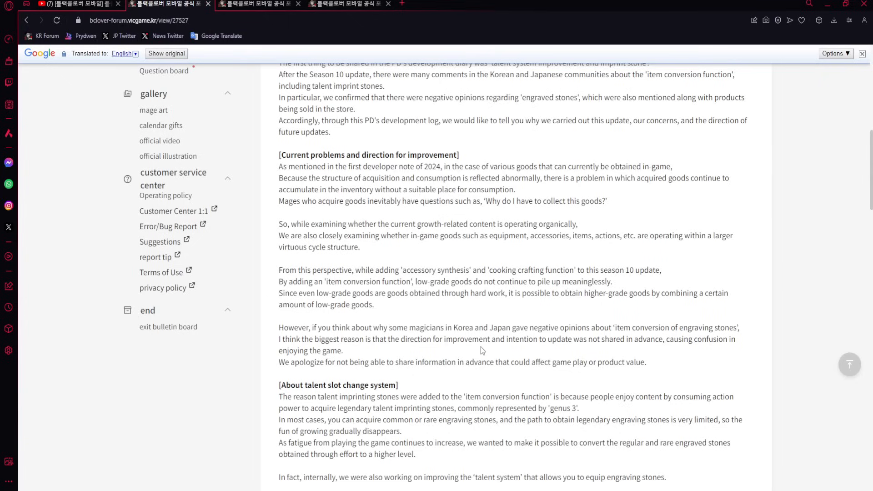
Select the apology for not sharing information in advance above the talent slot section.
double_click(479, 340)
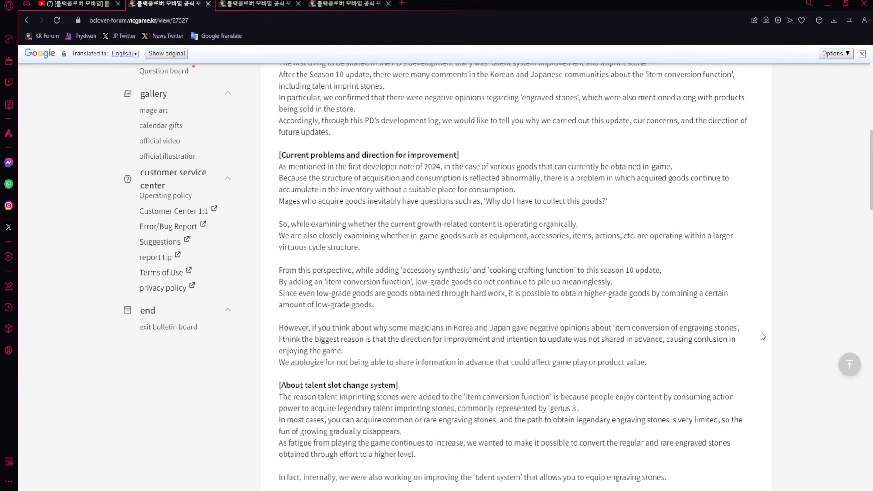
mouse_move(755, 317)
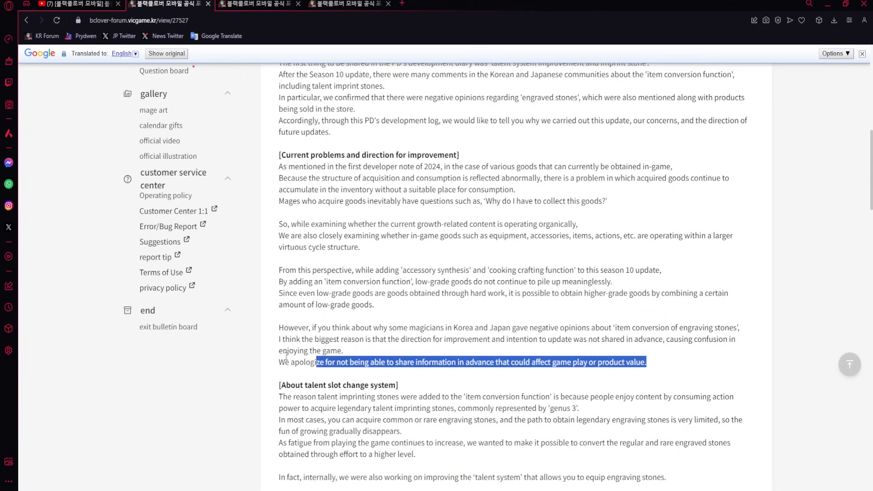
Scroll down through the [About talent slot change system] section of the translated post.
scroll("down", 3)
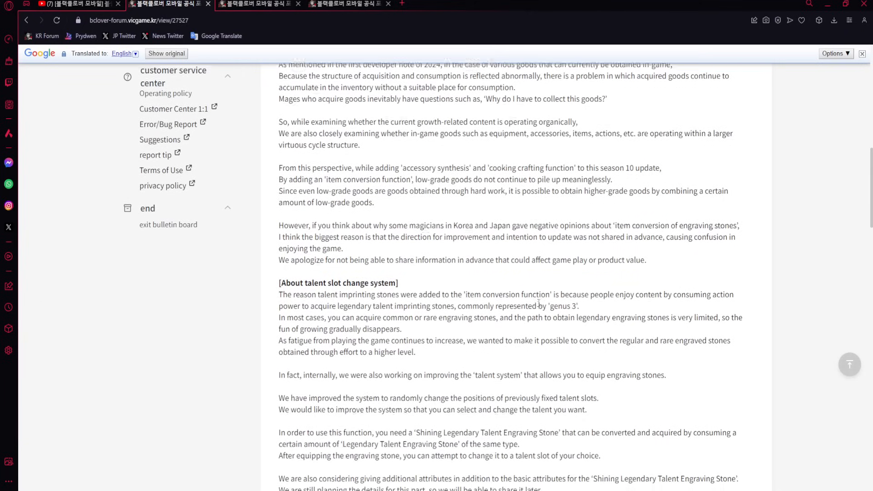
scroll("down", 3)
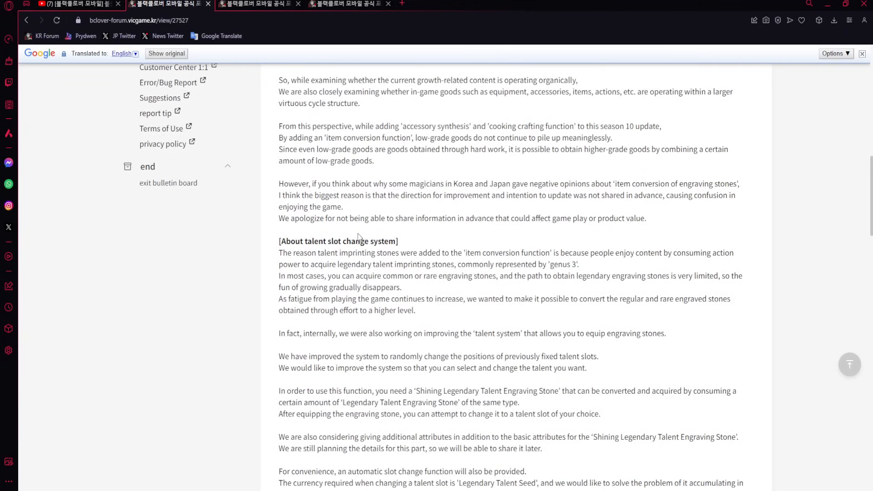
mouse_move(742, 265)
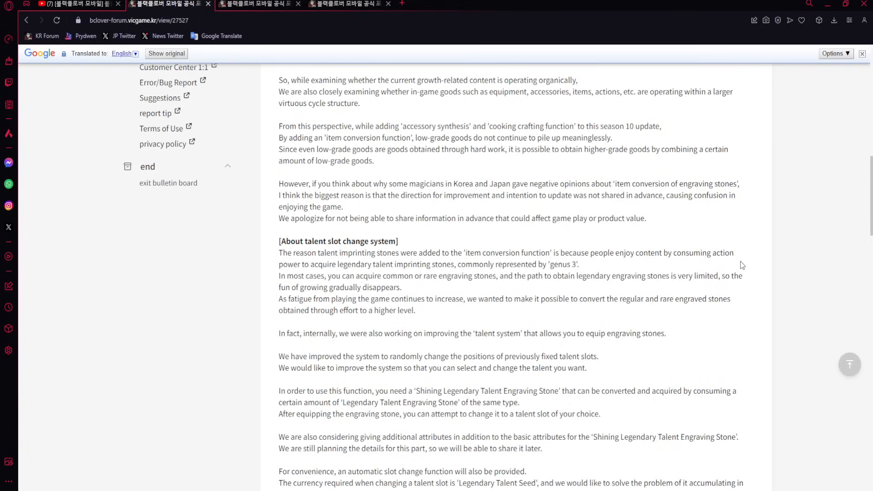
mouse_move(604, 269)
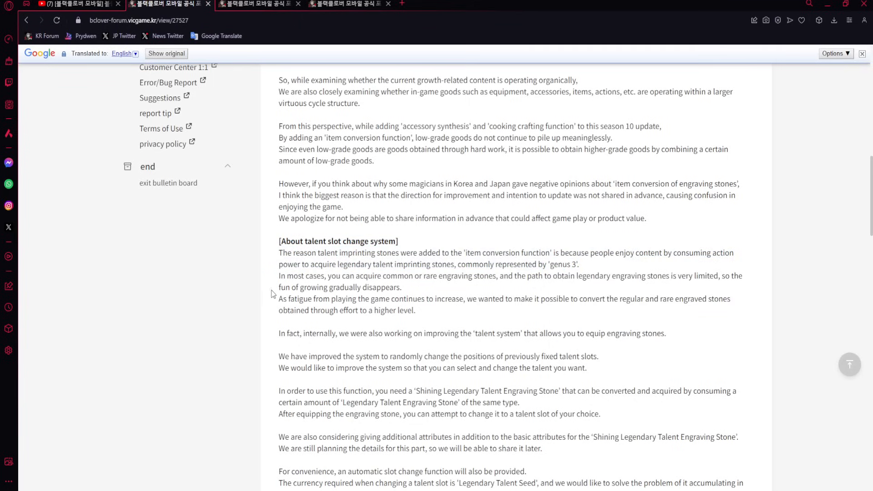
mouse_move(524, 293)
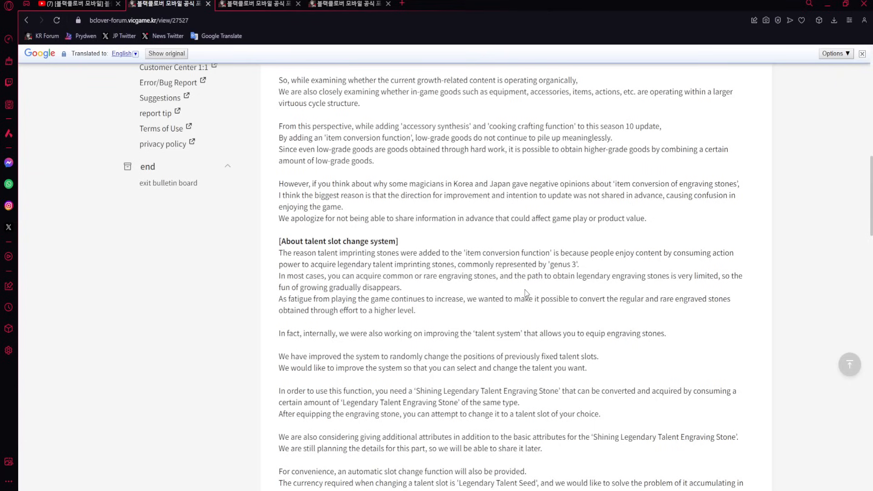
mouse_move(645, 288)
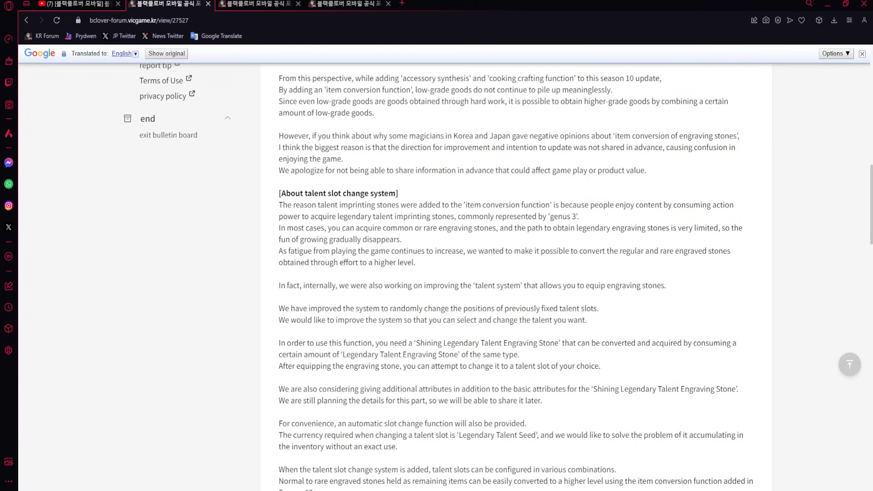
scroll("down", 3)
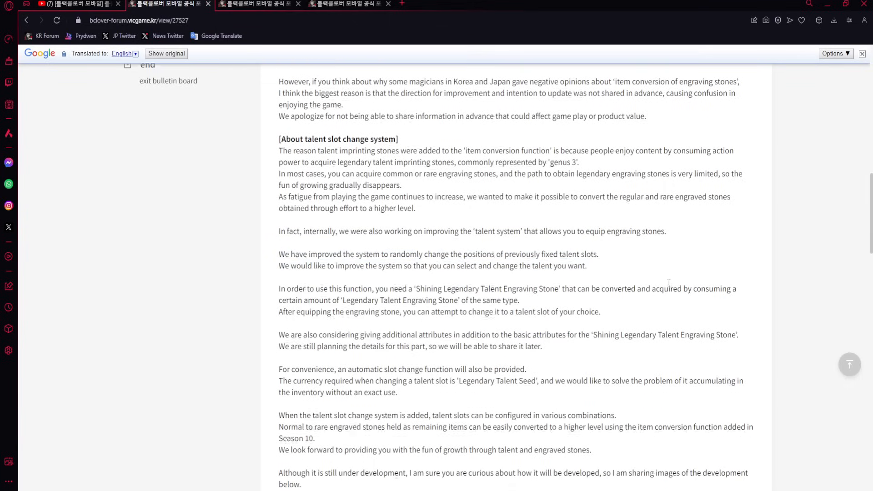
scroll("down", 3)
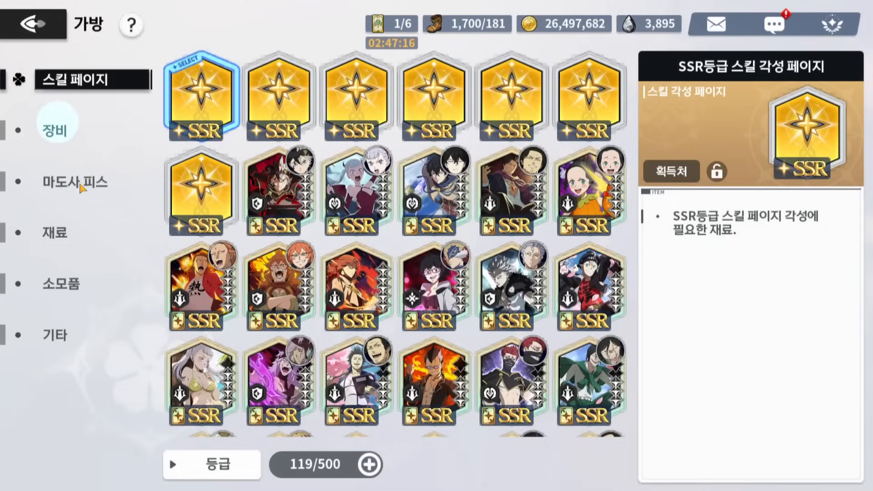
Open the bag's 재료 materials category to see the legendary talent engraving stones.
left_click(54, 232)
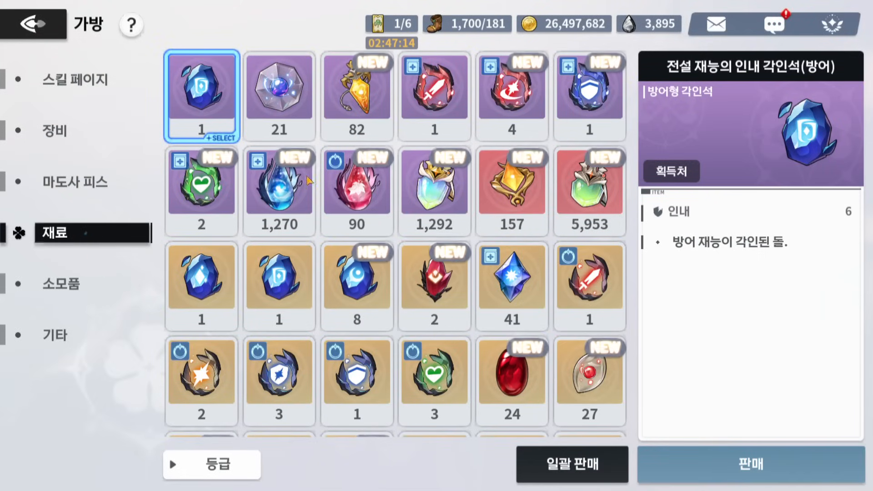
left_click(279, 96)
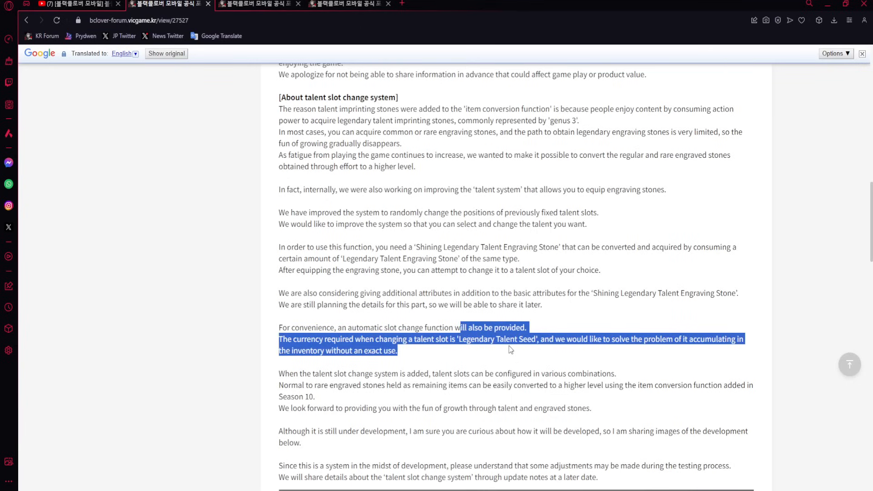
Scroll down and select the 'Normal to rare engraved stones' sentence for its Korean original.
scroll("down", 3)
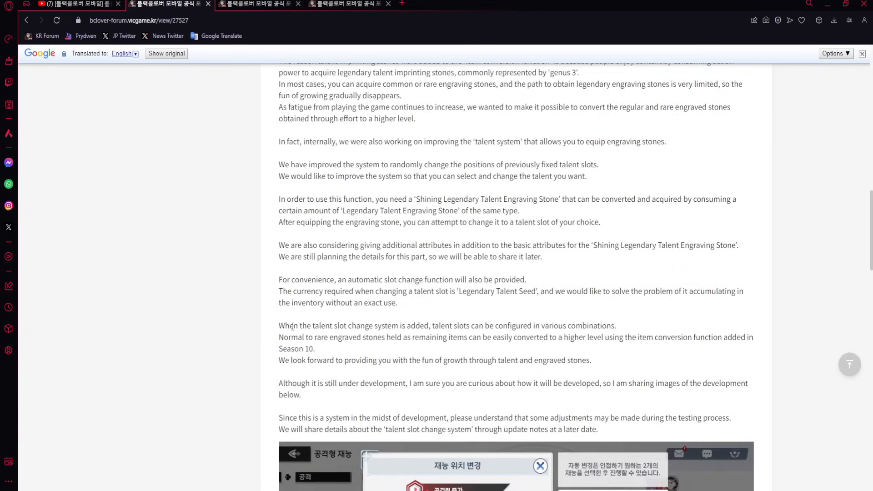
double_click(440, 325)
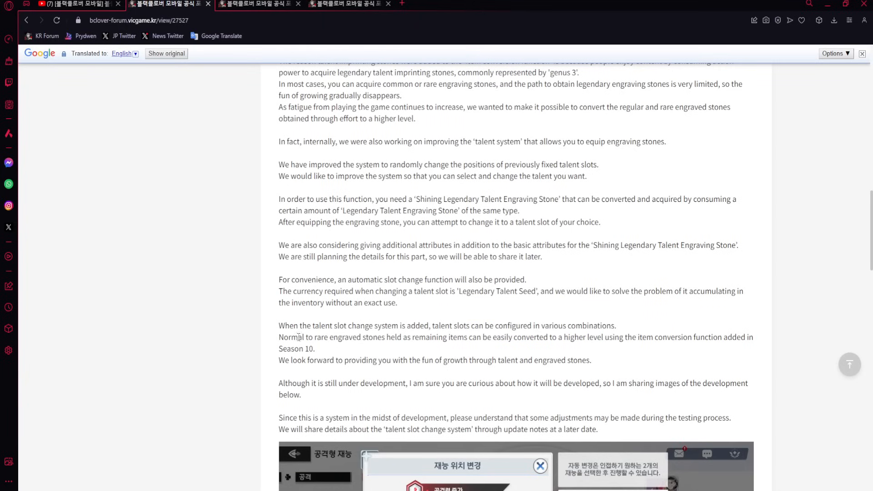
mouse_move(674, 362)
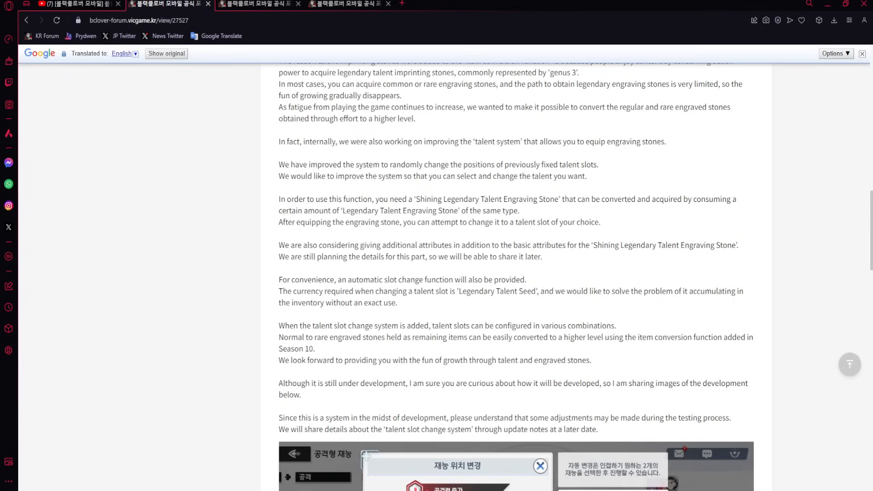
mouse_move(524, 406)
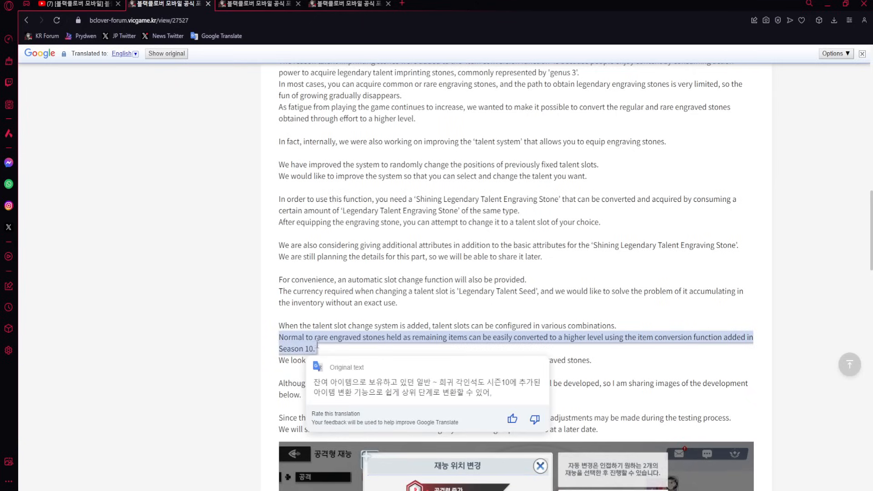
mouse_move(693, 377)
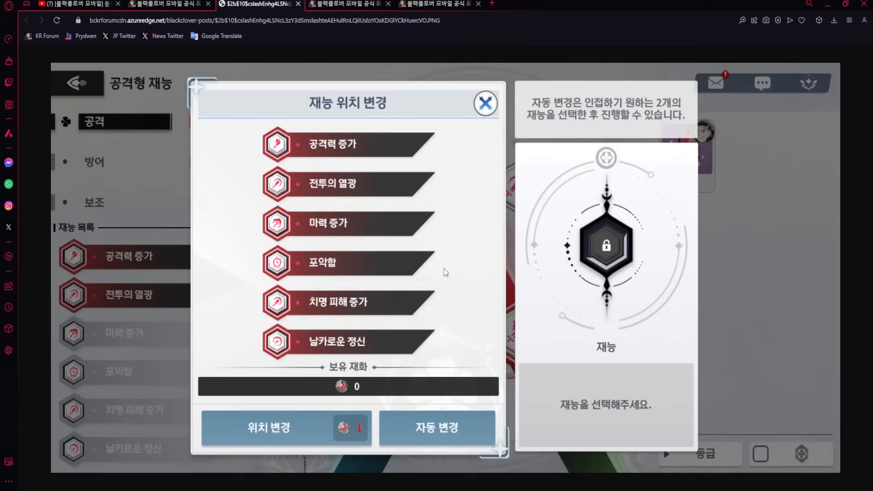
left_click(256, 4)
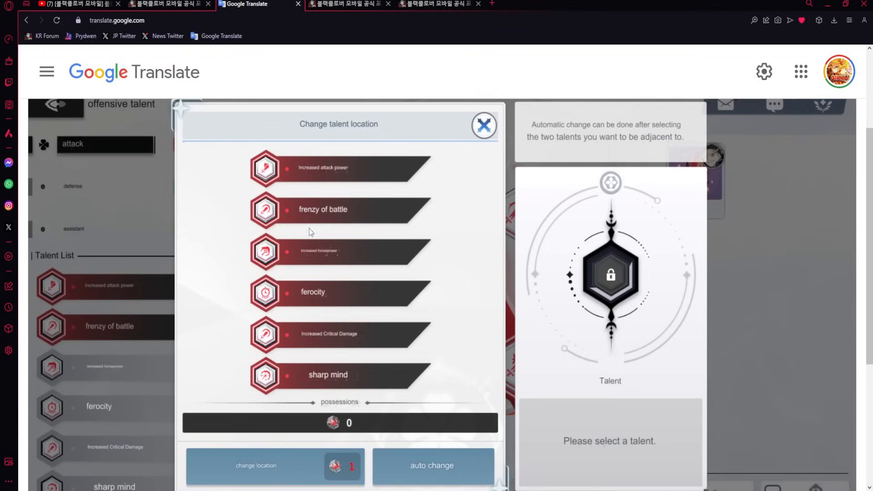
scroll("down", 3)
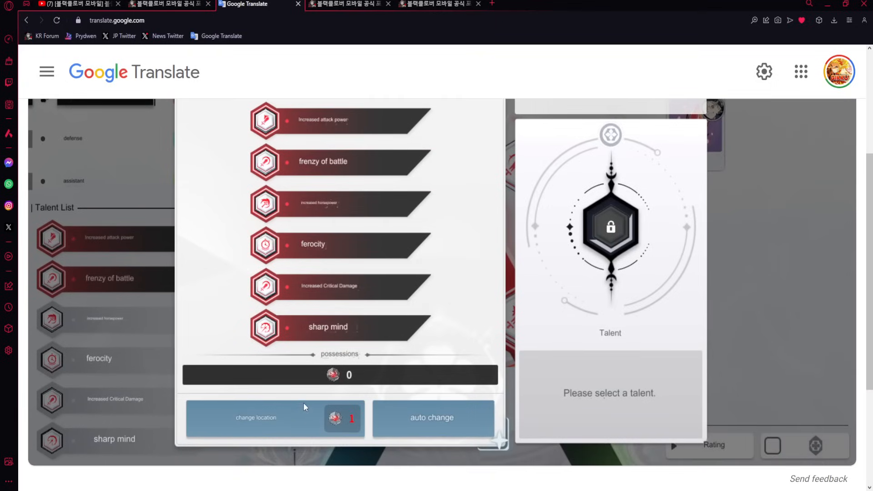
mouse_move(137, 132)
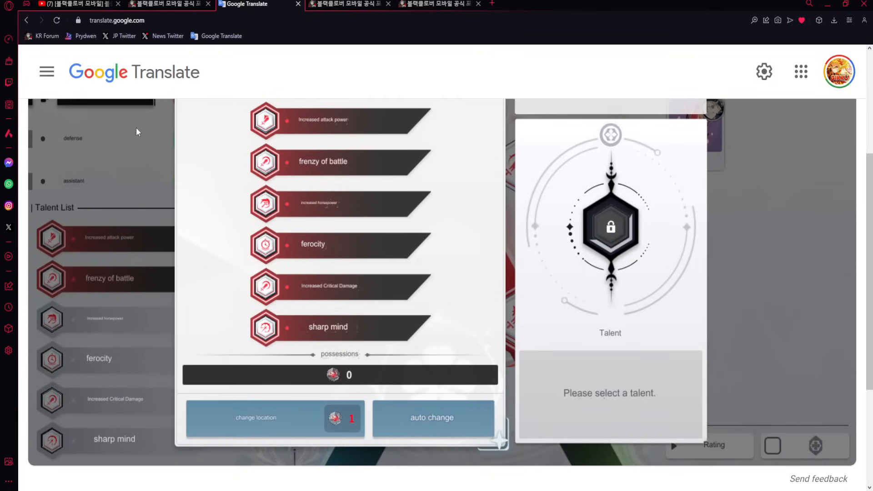
mouse_move(327, 238)
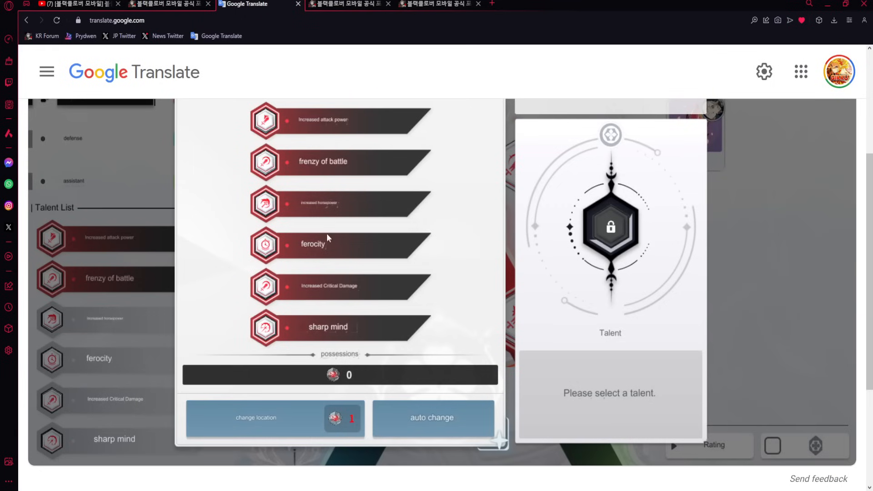
left_click(256, 418)
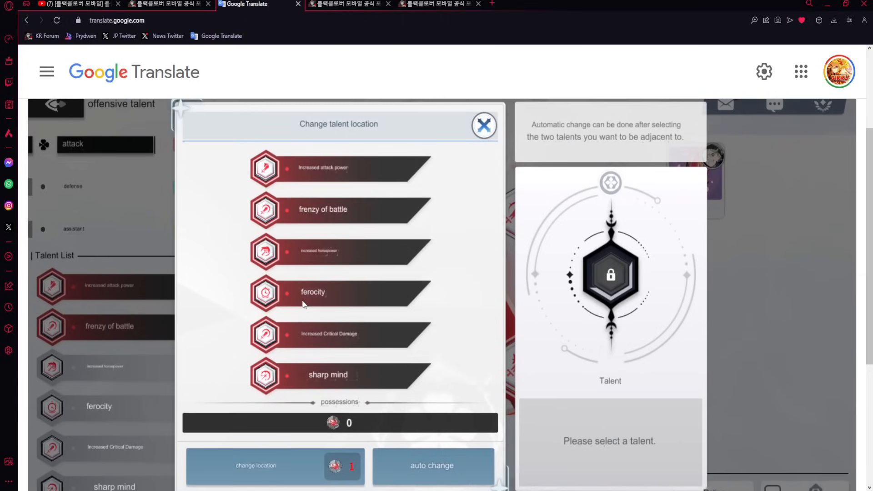
mouse_move(304, 299)
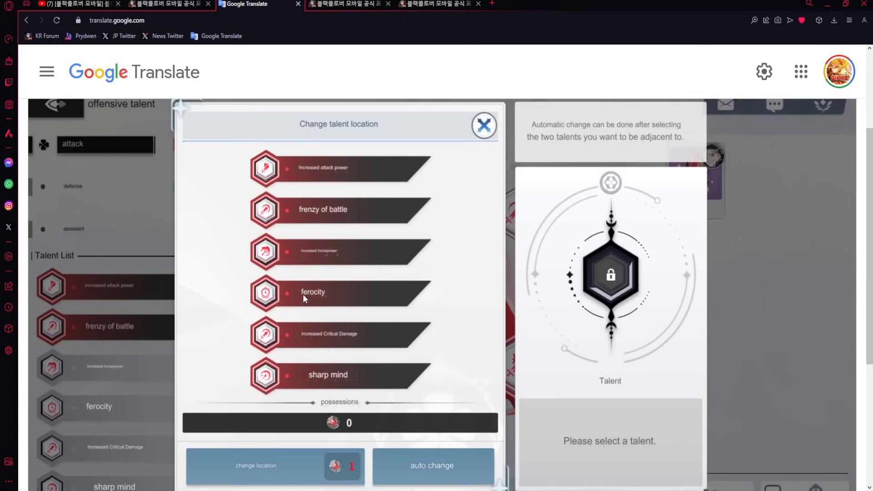
mouse_move(311, 281)
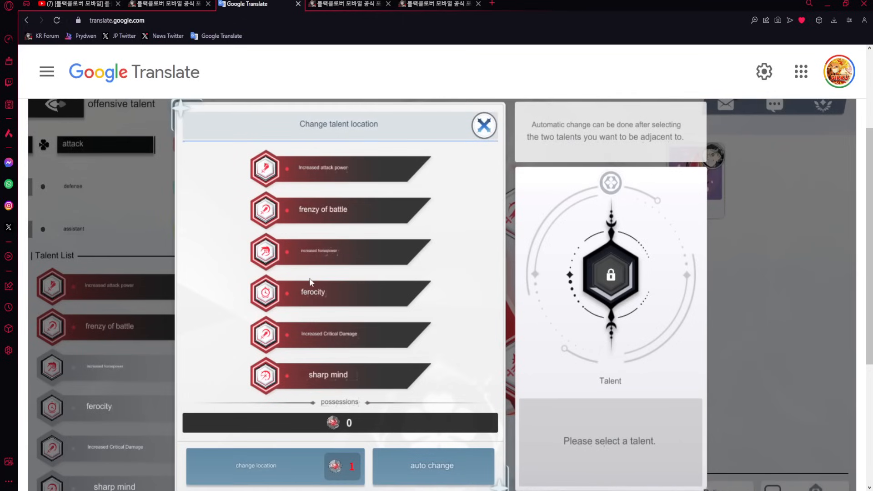
mouse_move(310, 267)
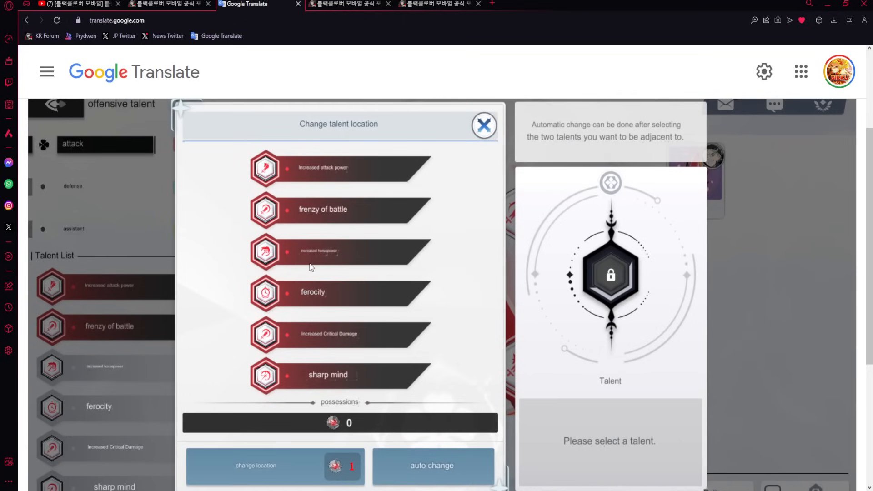
mouse_move(354, 342)
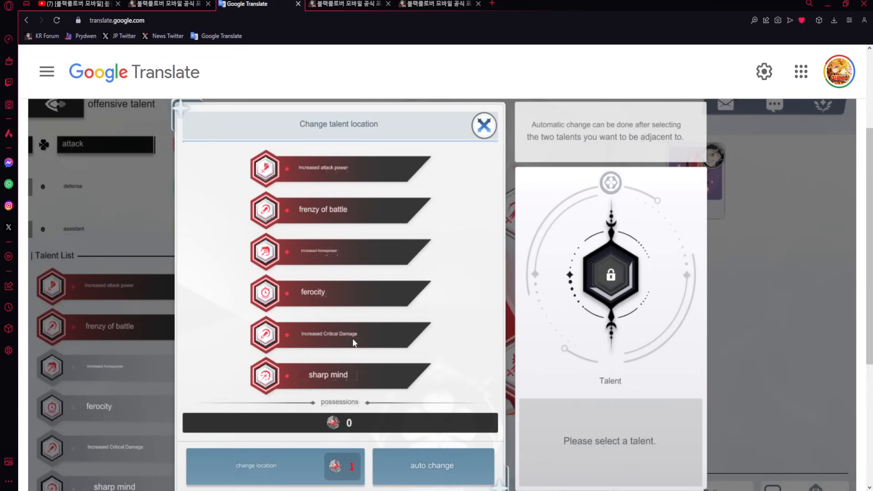
mouse_move(288, 352)
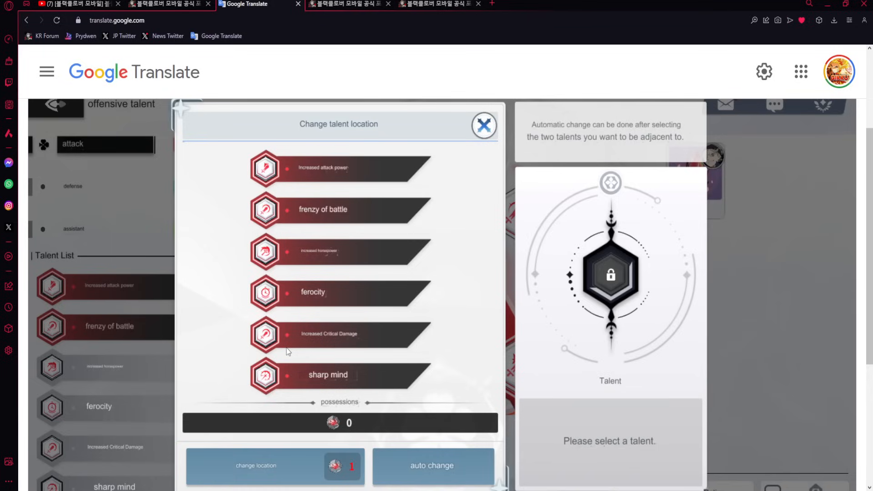
mouse_move(287, 348)
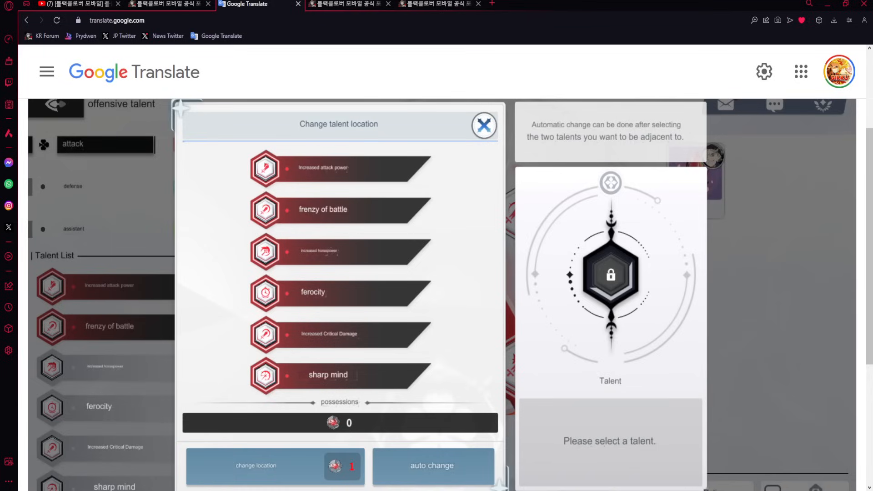
mouse_move(342, 267)
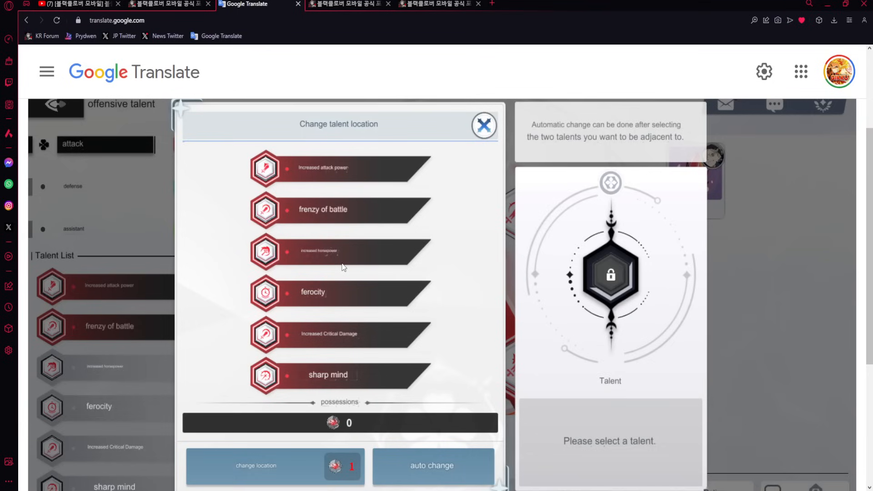
mouse_move(275, 251)
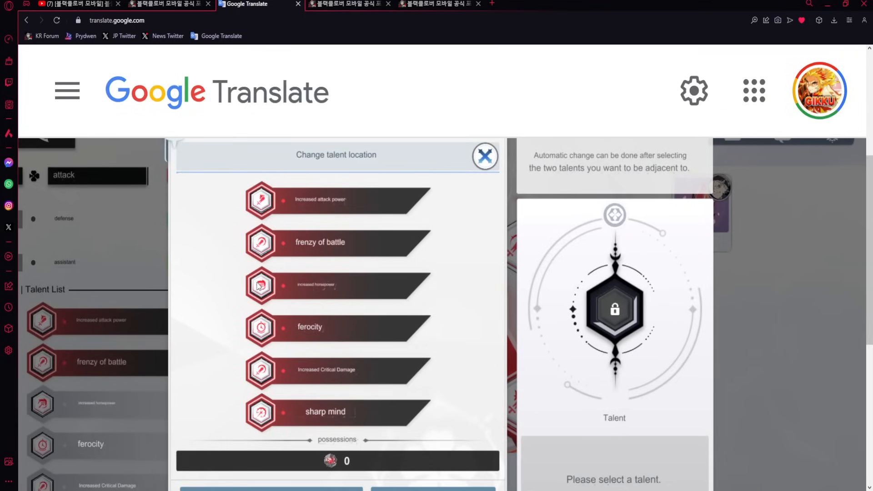
mouse_move(279, 290)
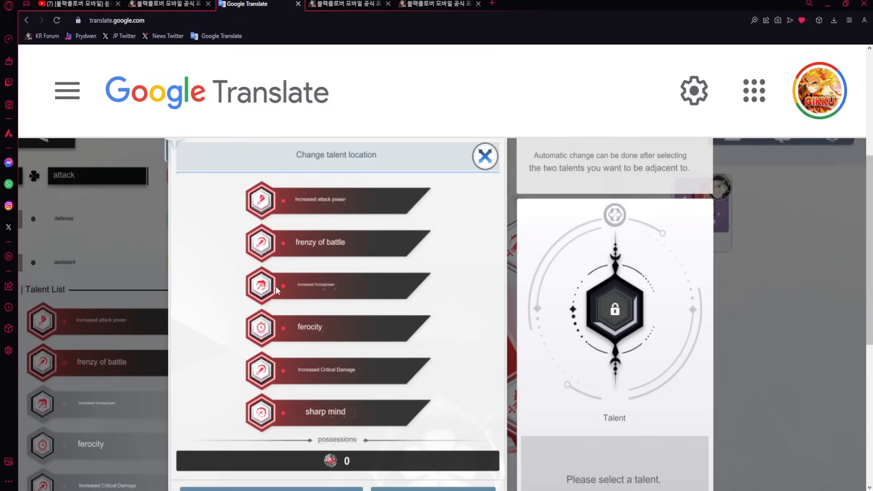
mouse_move(262, 287)
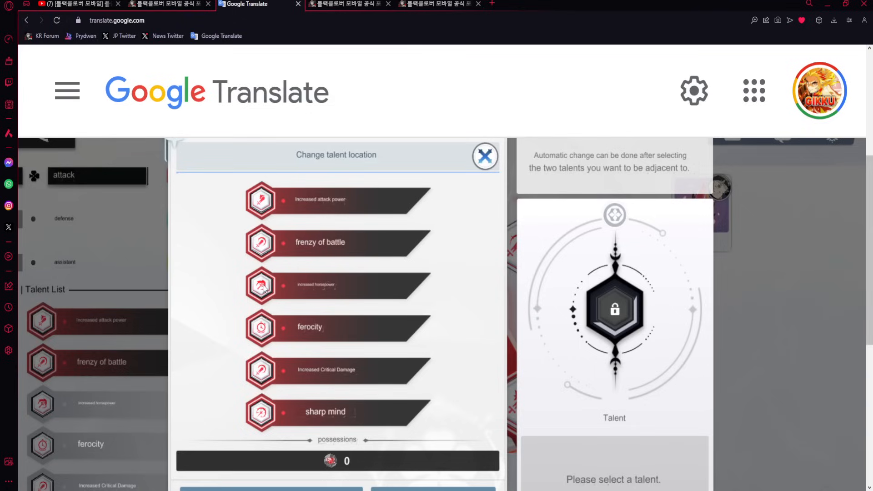
mouse_move(262, 323)
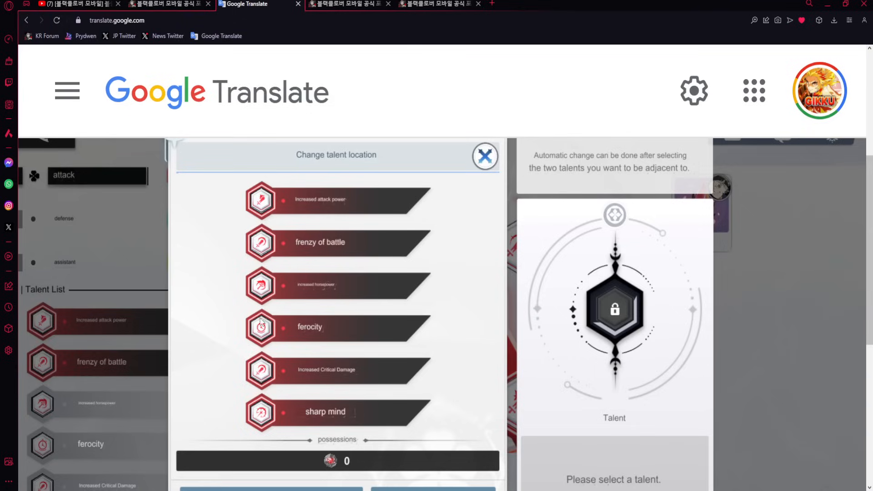
mouse_move(300, 321)
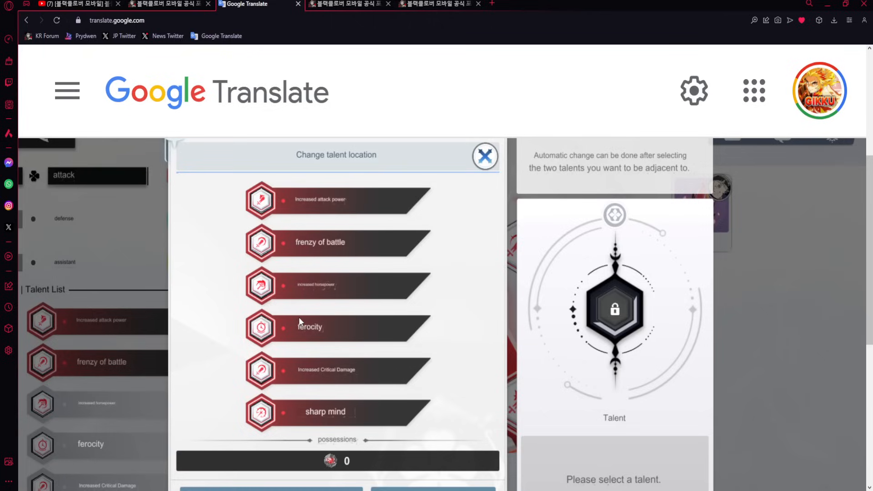
mouse_move(300, 323)
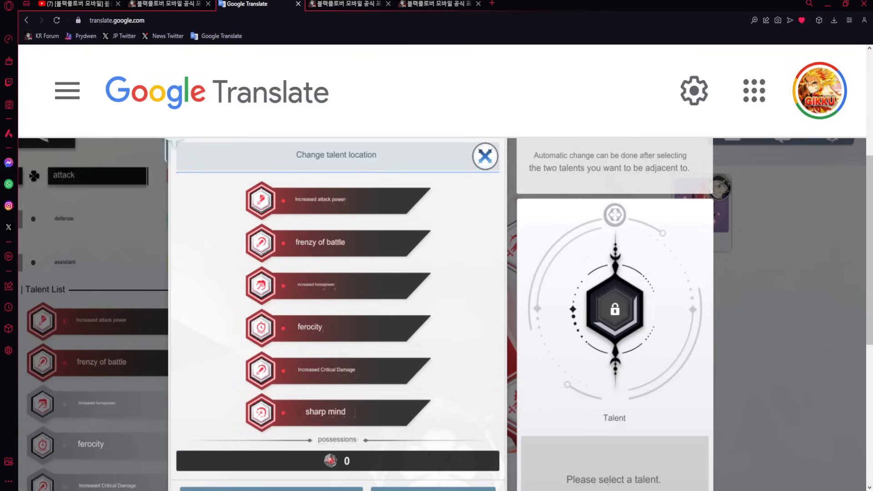
mouse_move(327, 250)
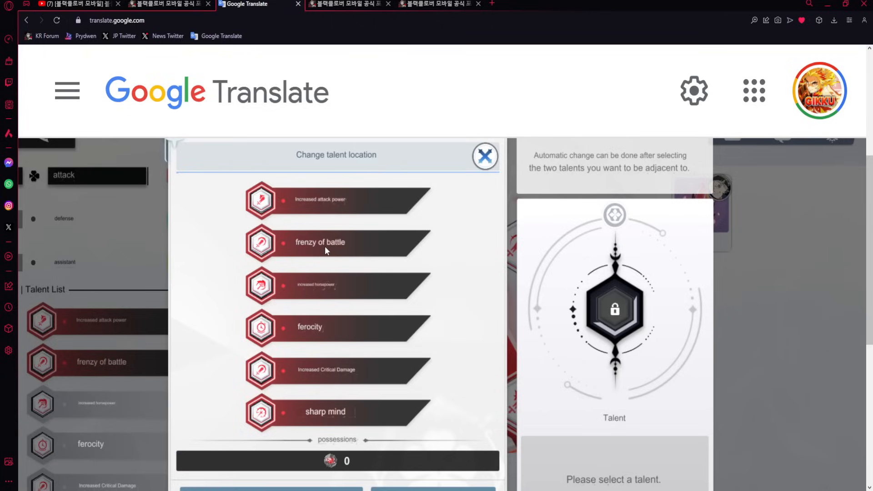
mouse_move(317, 290)
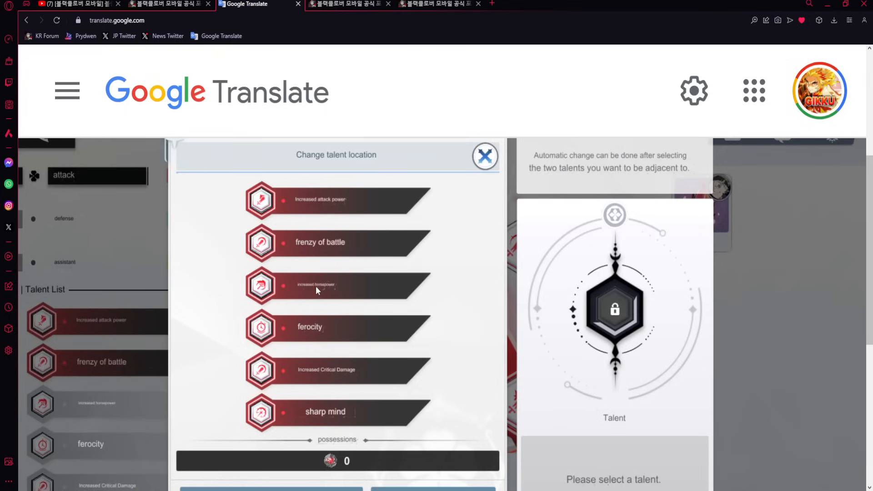
mouse_move(306, 407)
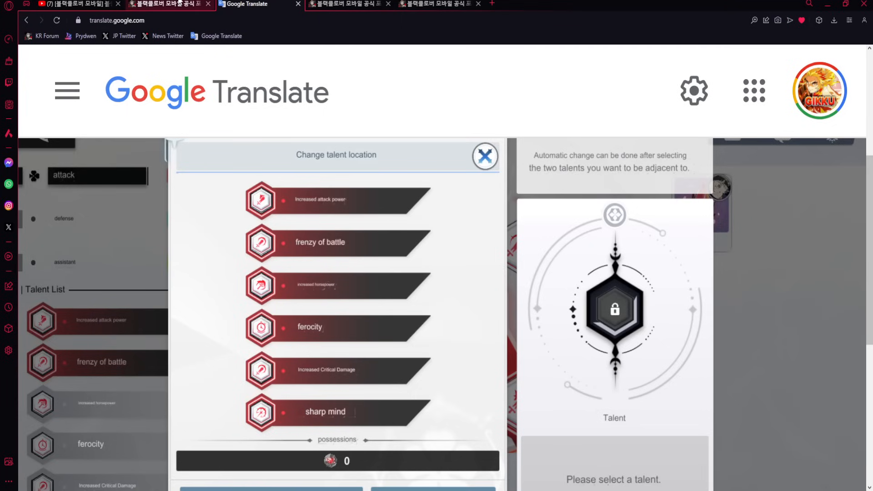
Scroll the translated post to its closing thanks, clearing sentence highlights along the way.
left_click(165, 5)
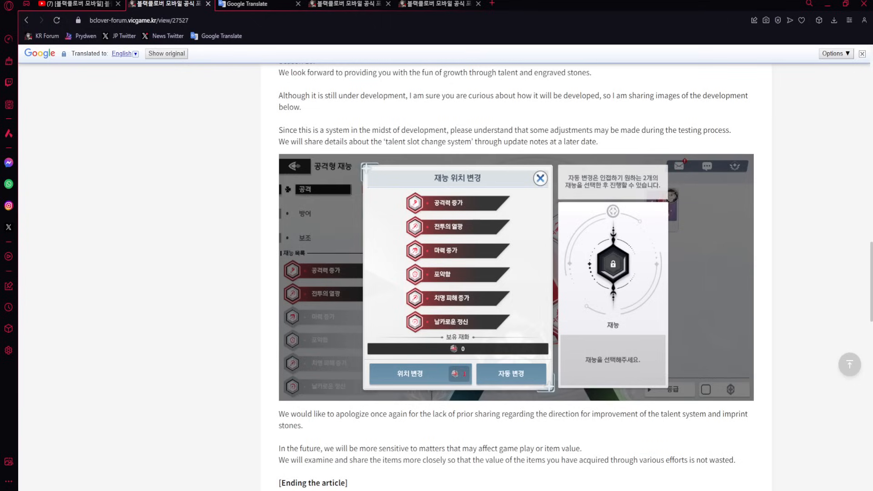
mouse_move(758, 373)
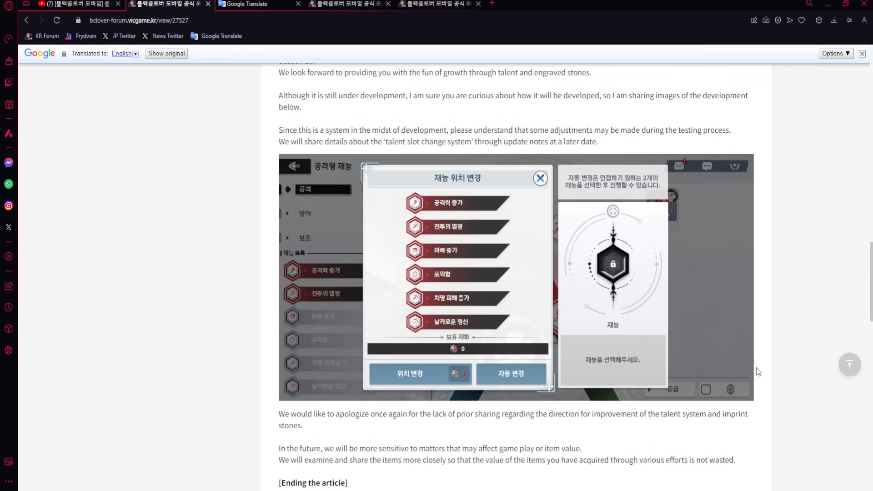
scroll("down", 3)
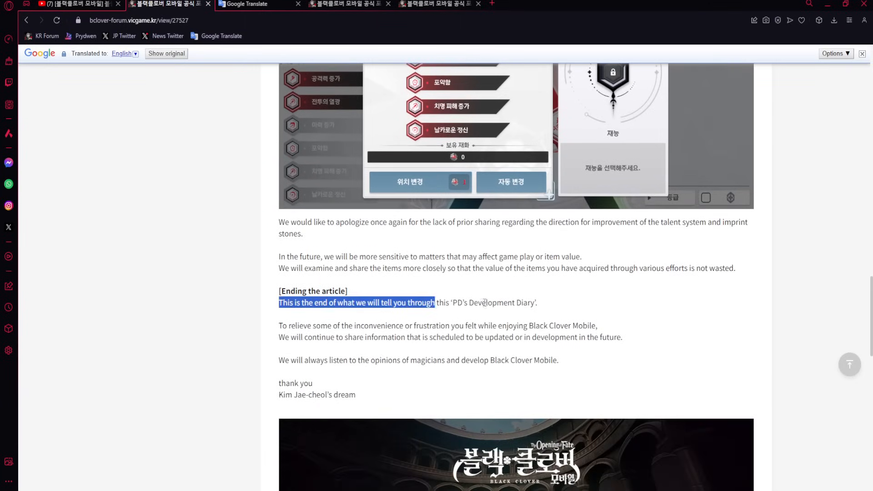
left_click(442, 307)
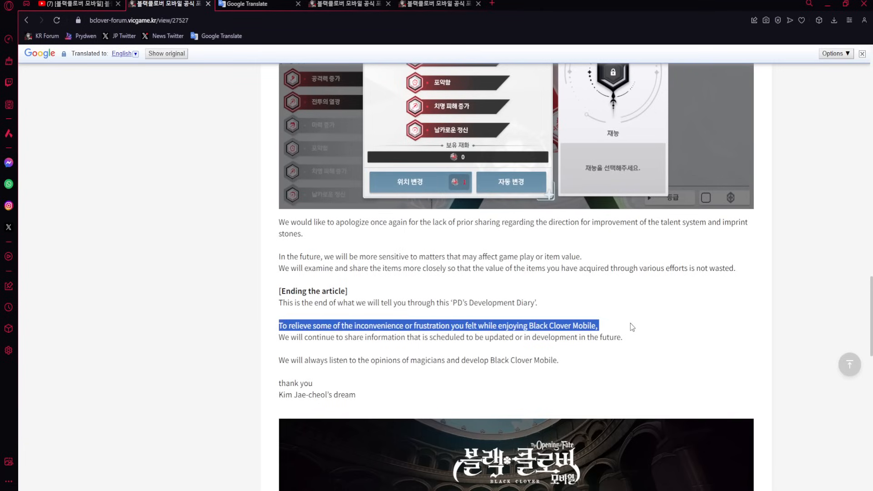
left_click(459, 337)
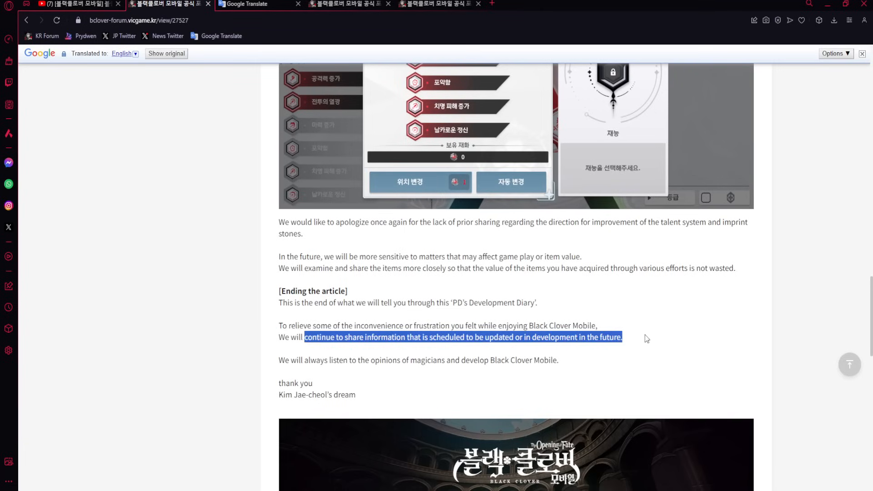
left_click(450, 337)
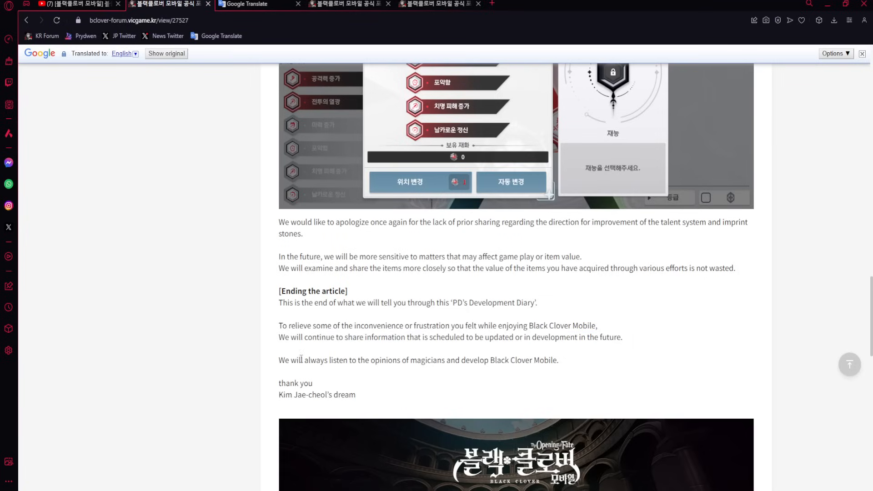
mouse_move(579, 369)
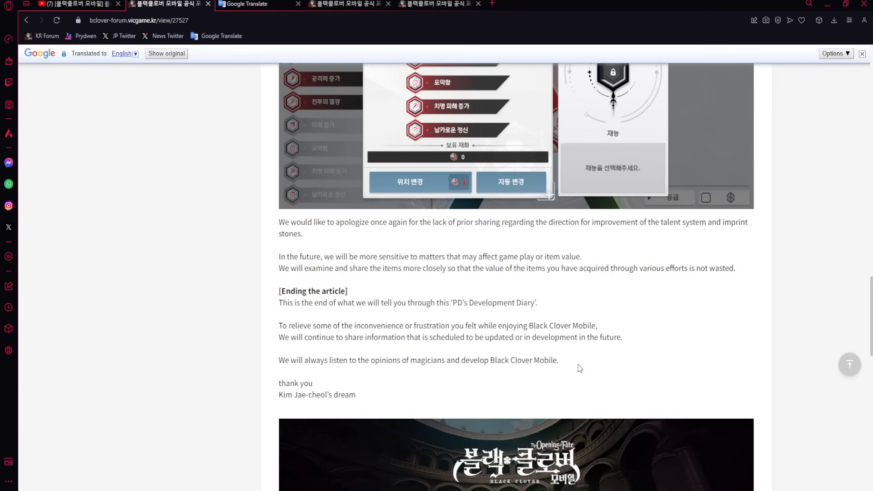
Scroll the translated PD log to the [About talent slot change system] heading.
scroll("up", 3)
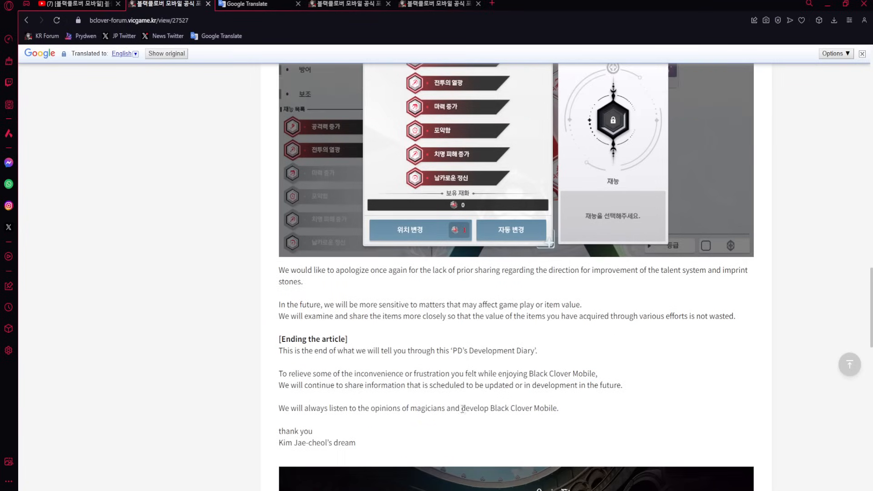
scroll("down", 3)
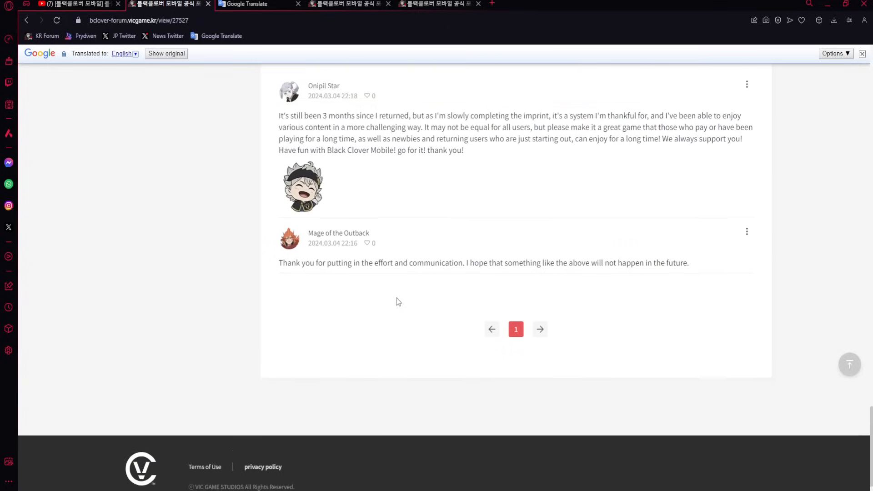
scroll("up", 3)
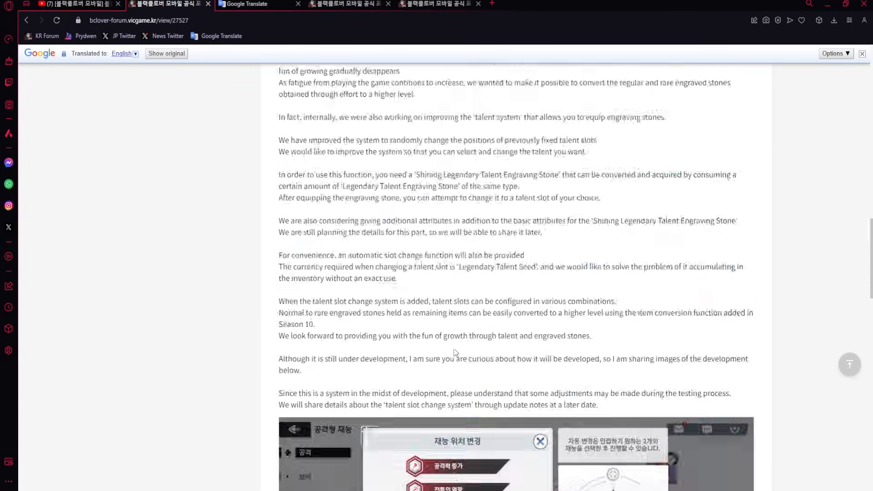
scroll("up", 3)
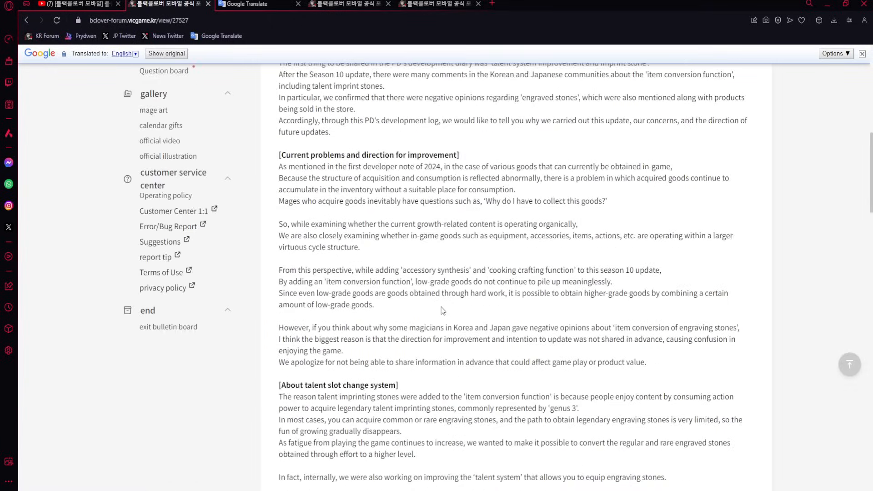
scroll("up", 3)
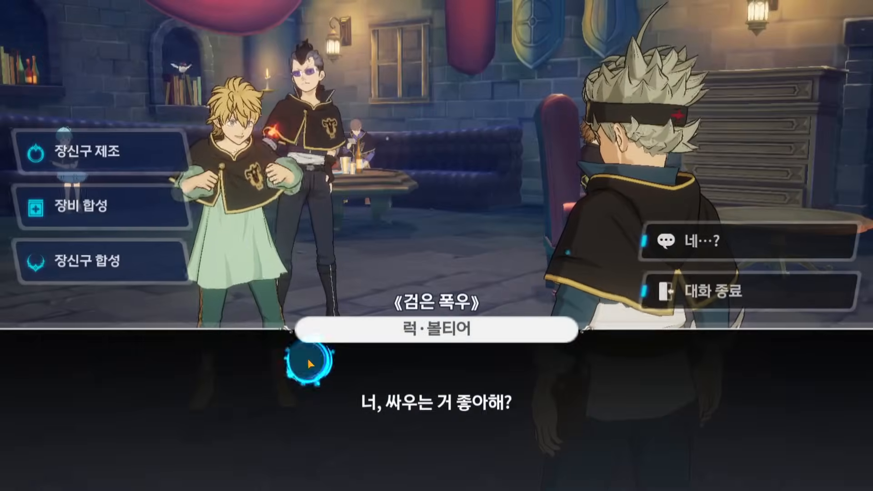
In all-parts accessory crafting, add several LR materials to preview raised LR synthesis odds.
left_click(86, 153)
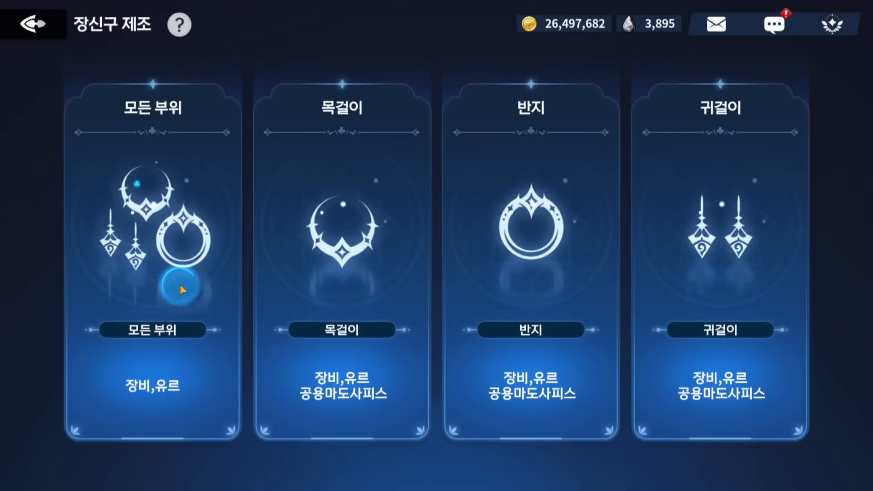
left_click(151, 328)
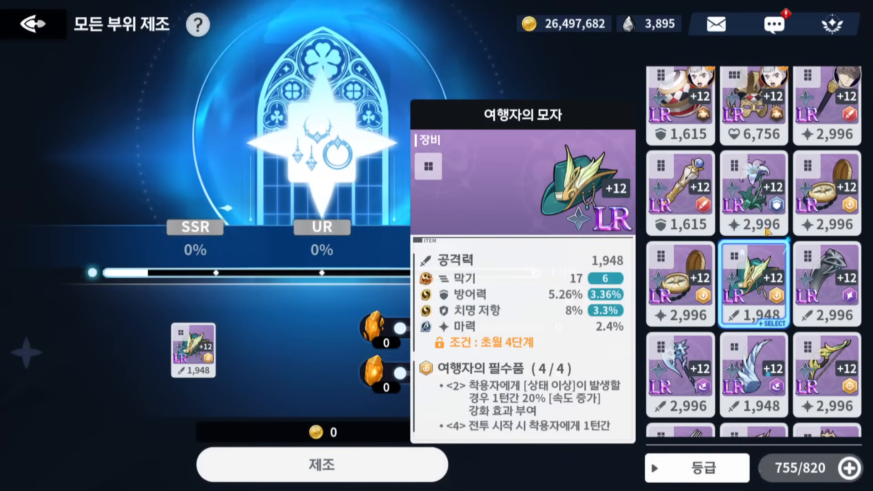
left_click(679, 373)
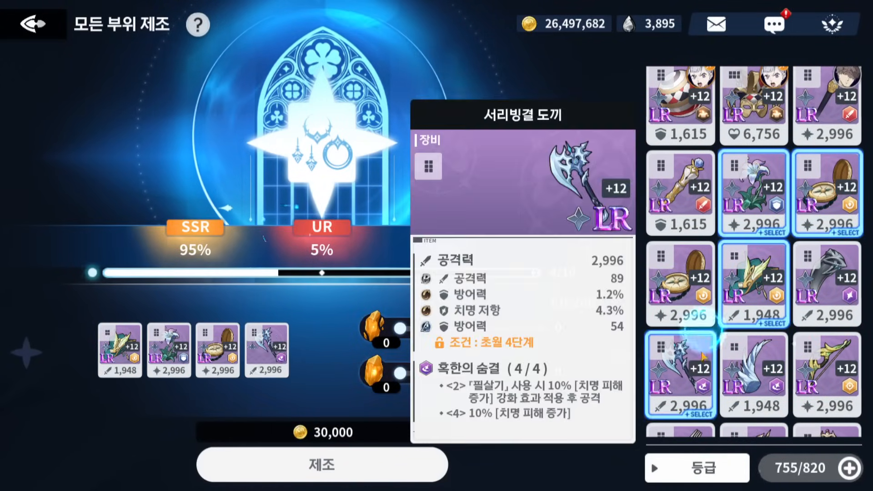
left_click(33, 24)
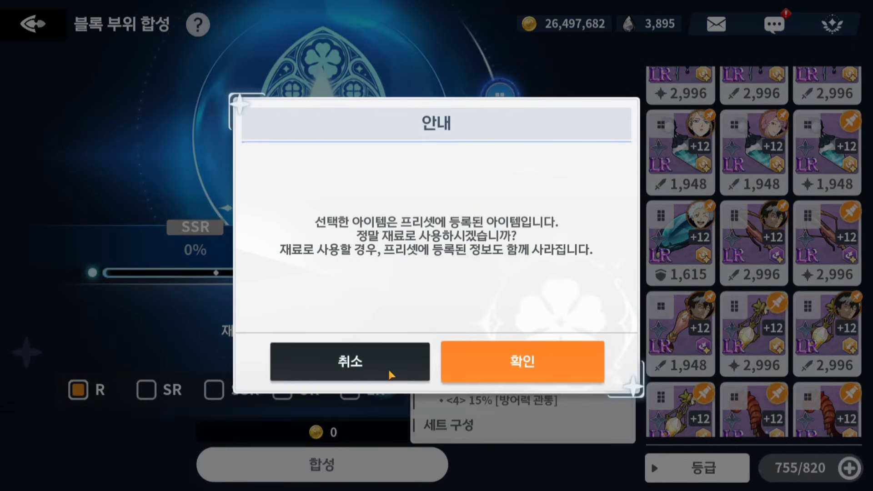
left_click(521, 361)
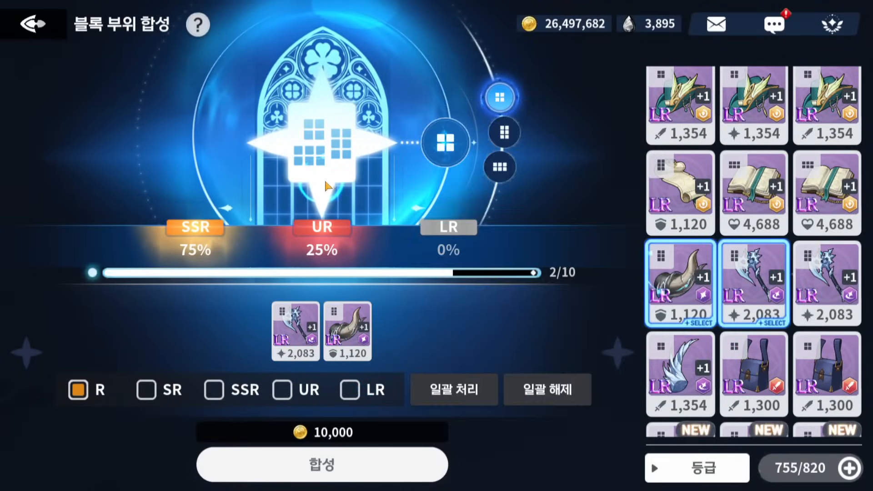
left_click(679, 373)
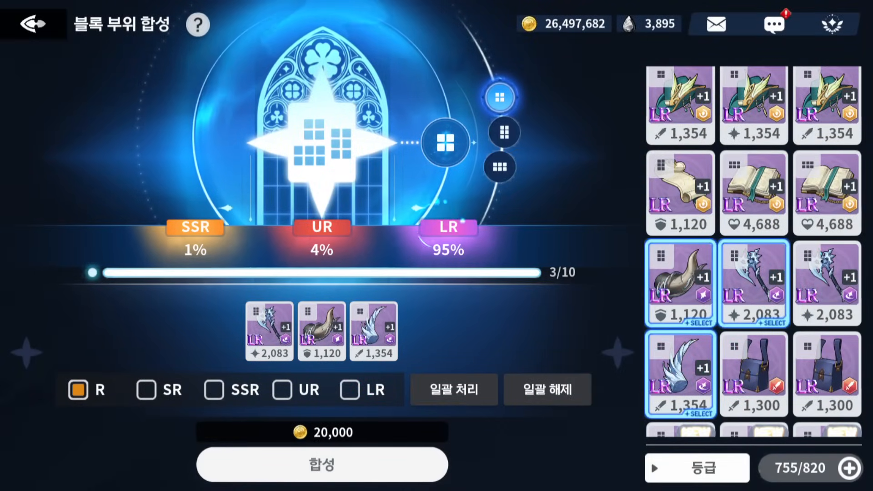
Replace the materials with ten SSR items and synthesize them for 20,000 gold.
left_click(679, 284)
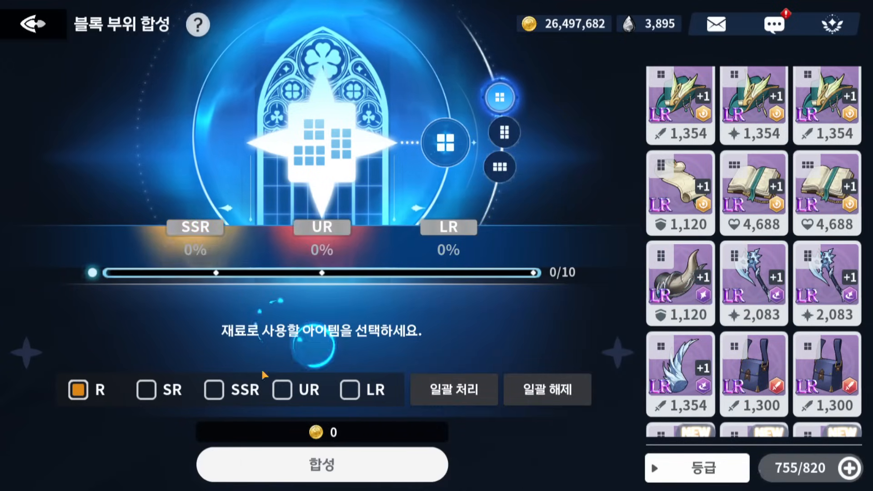
left_click(453, 390)
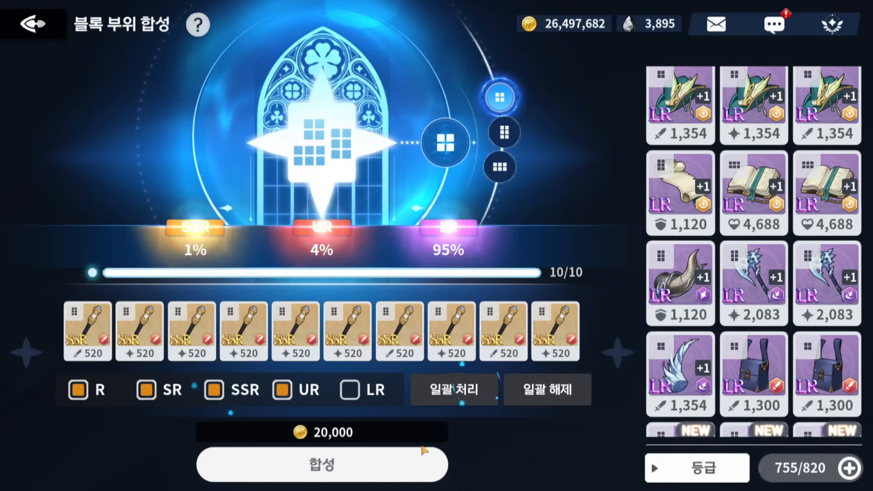
left_click(321, 464)
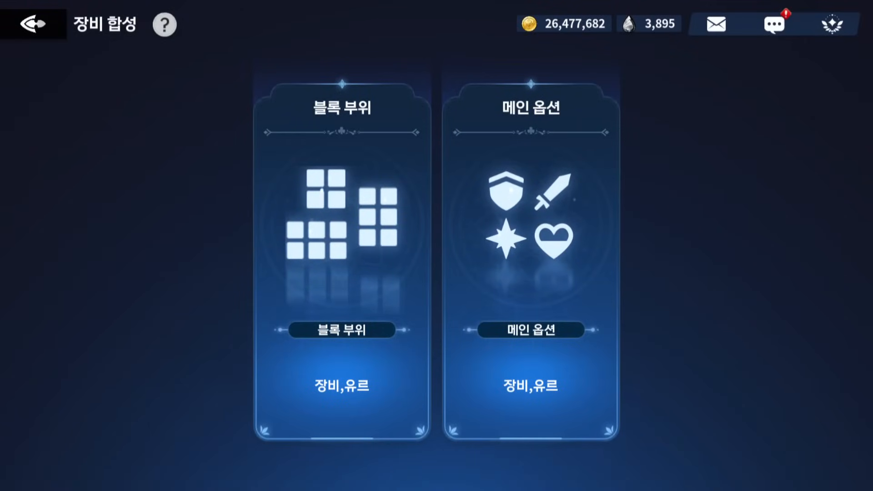
Claim the cooking mission reward (+30,000 gold, +40 stones) and browse the gift-material missions.
left_click(29, 25)
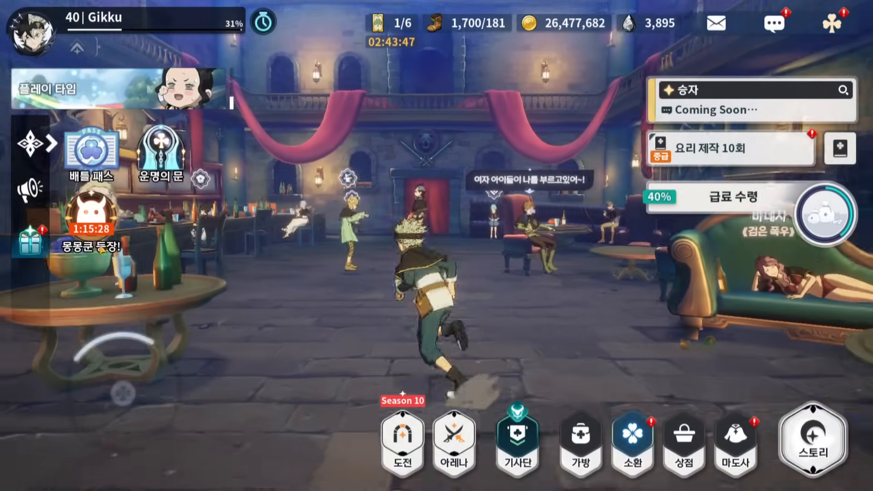
left_click(731, 149)
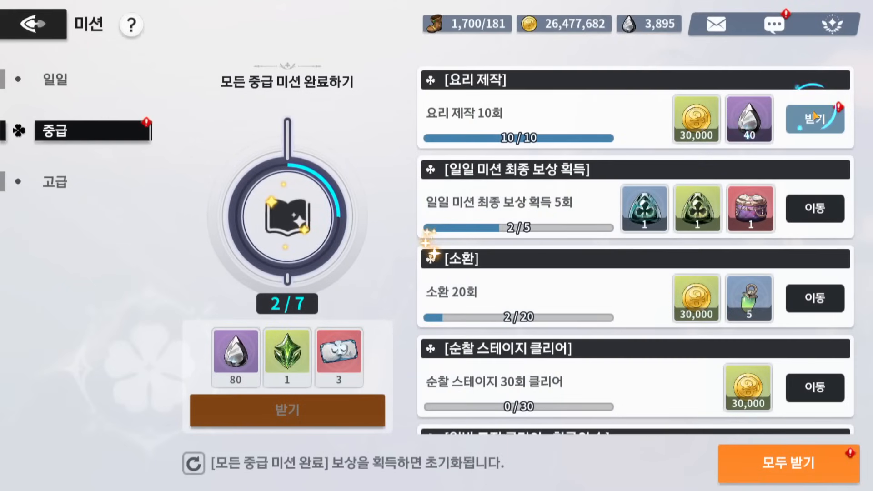
left_click(33, 25)
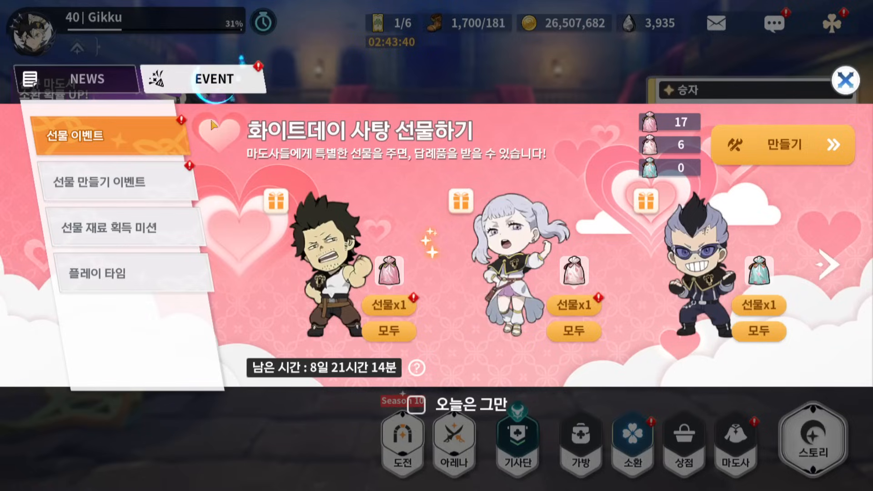
left_click(114, 227)
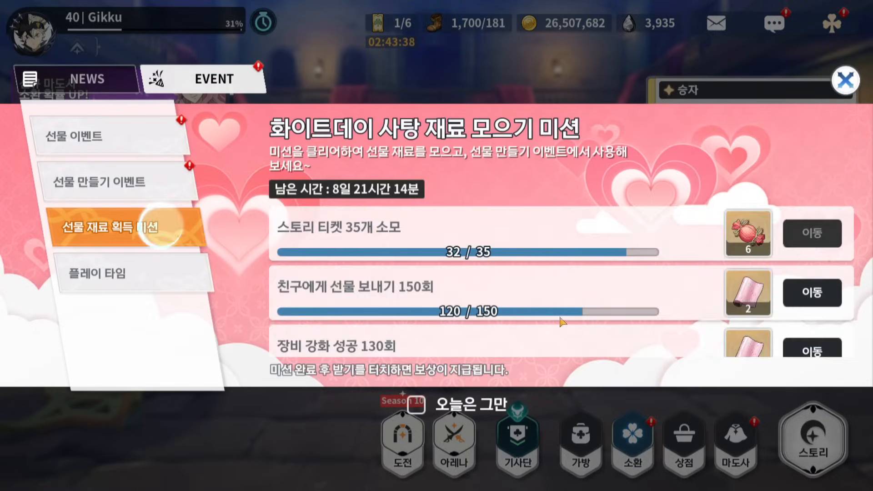
scroll("down", 3)
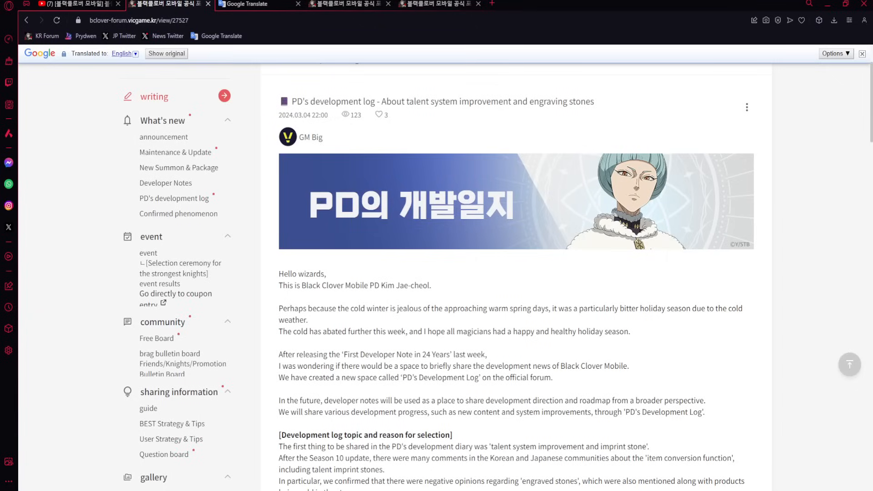
mouse_move(174, 294)
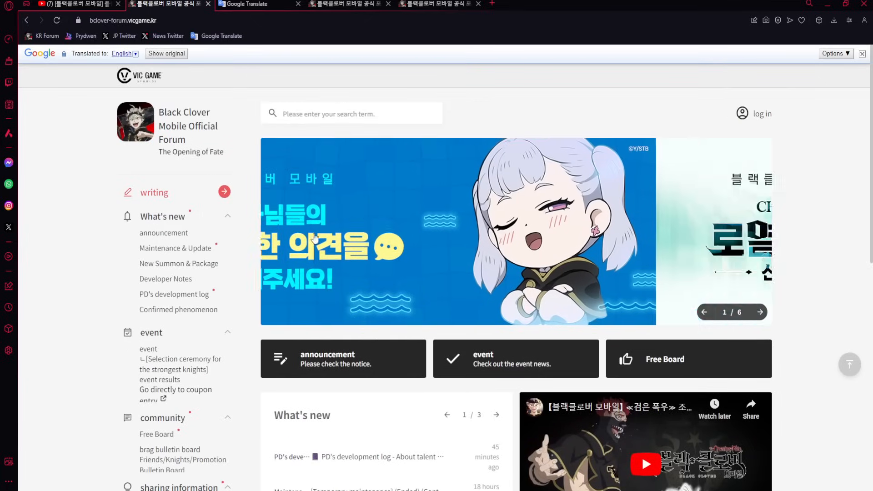
Page through the homepage banners, including the new mage summon and Season 10 Battle Pass.
scroll("down", 3)
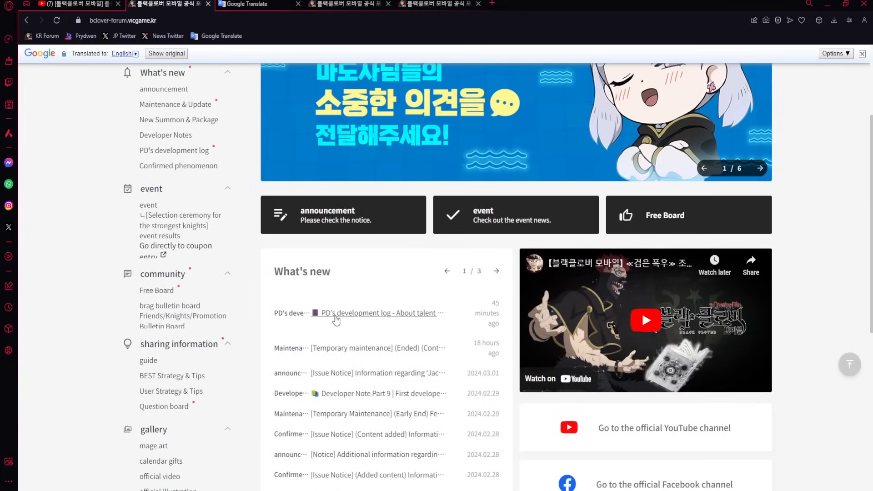
mouse_move(378, 289)
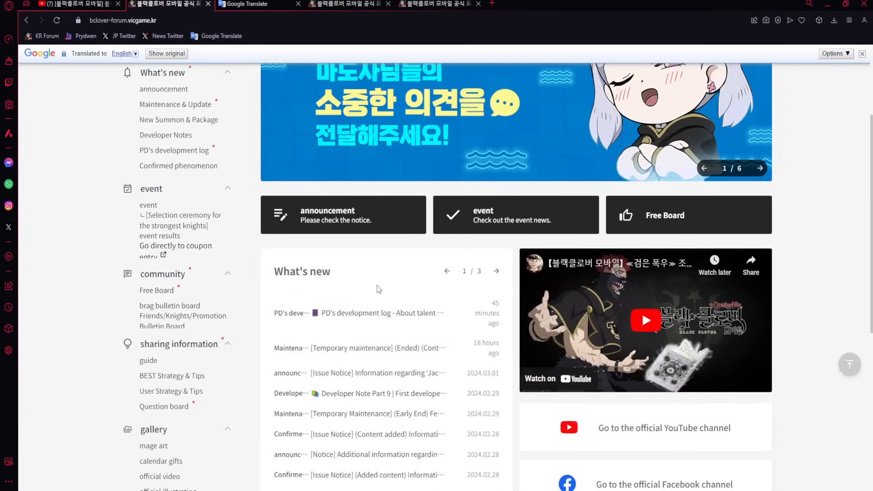
left_click(759, 168)
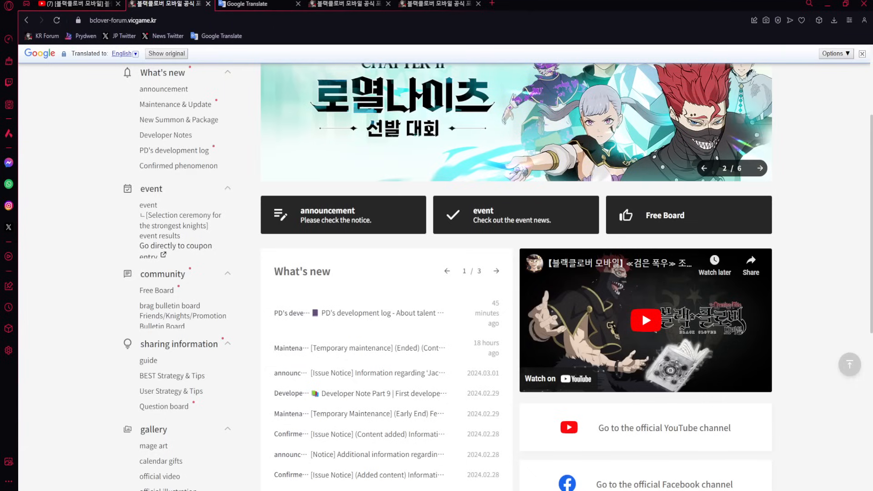
left_click(759, 169)
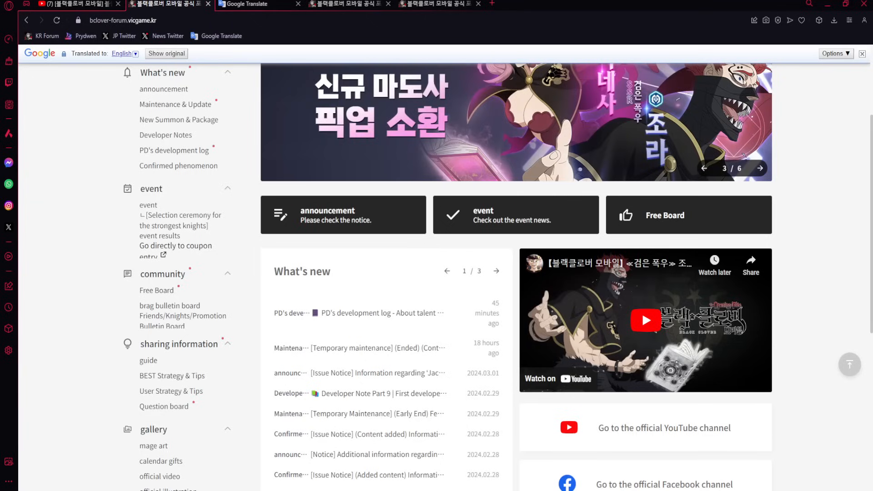
left_click(759, 169)
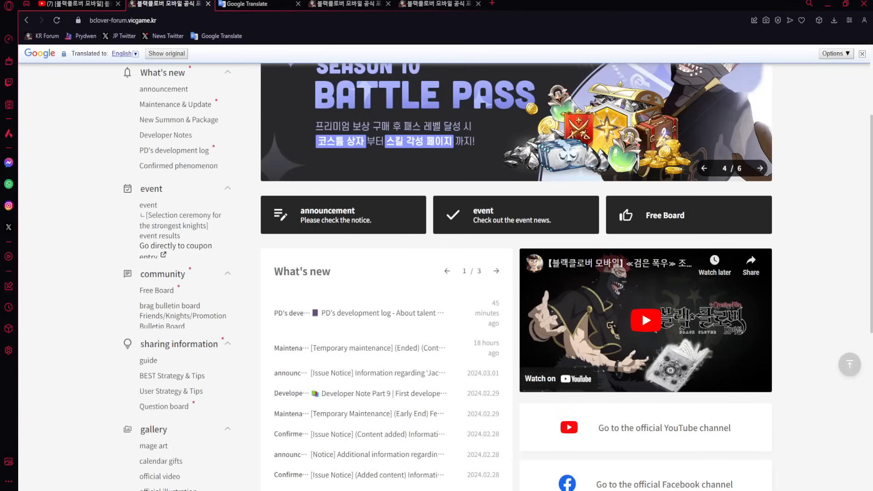
left_click(759, 168)
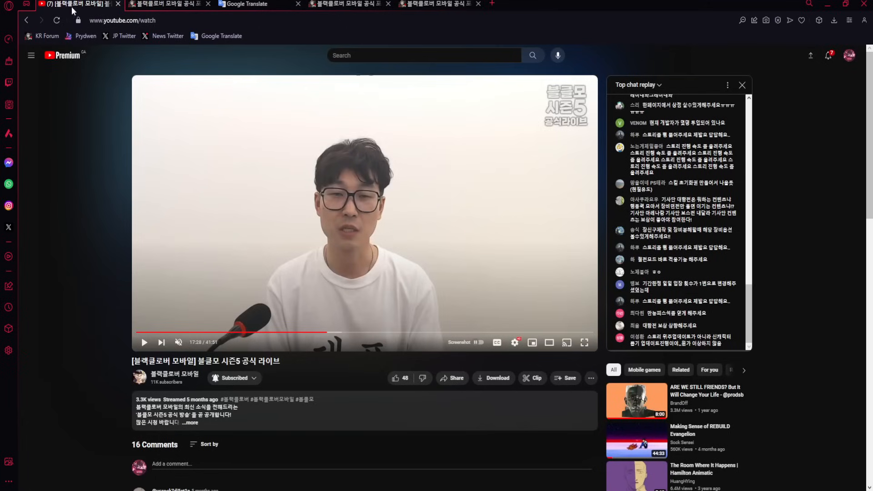
mouse_move(325, 308)
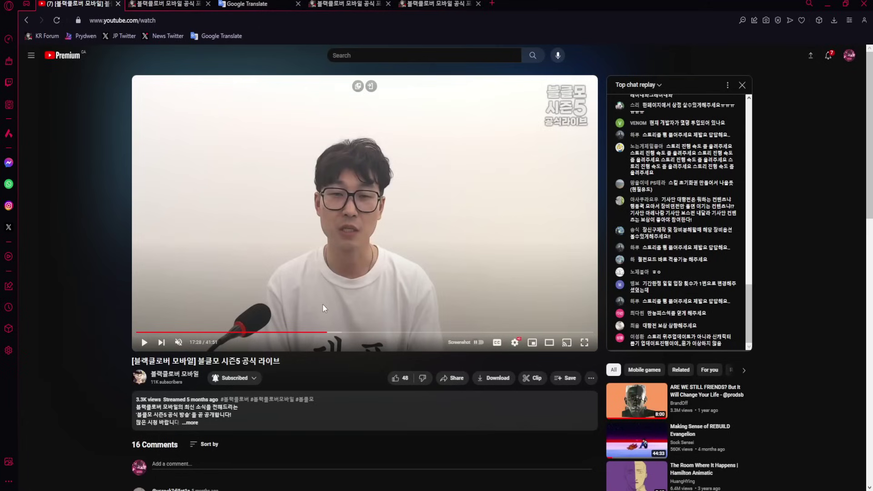
mouse_move(356, 311)
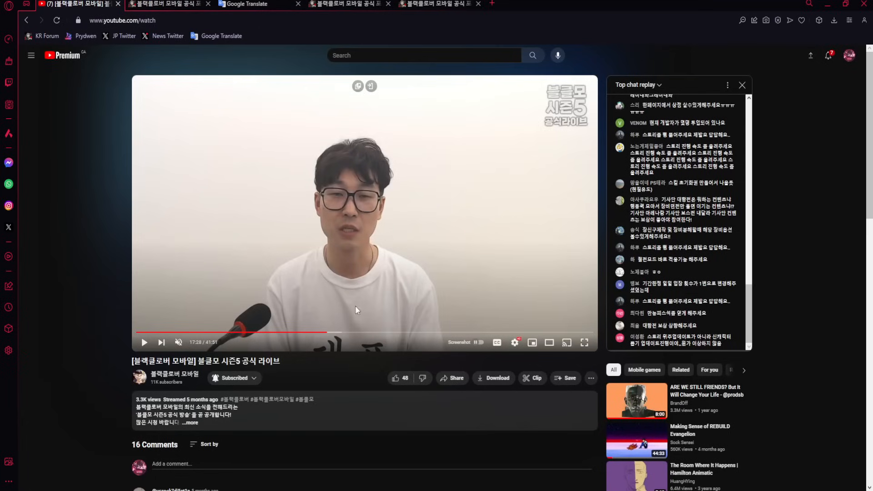